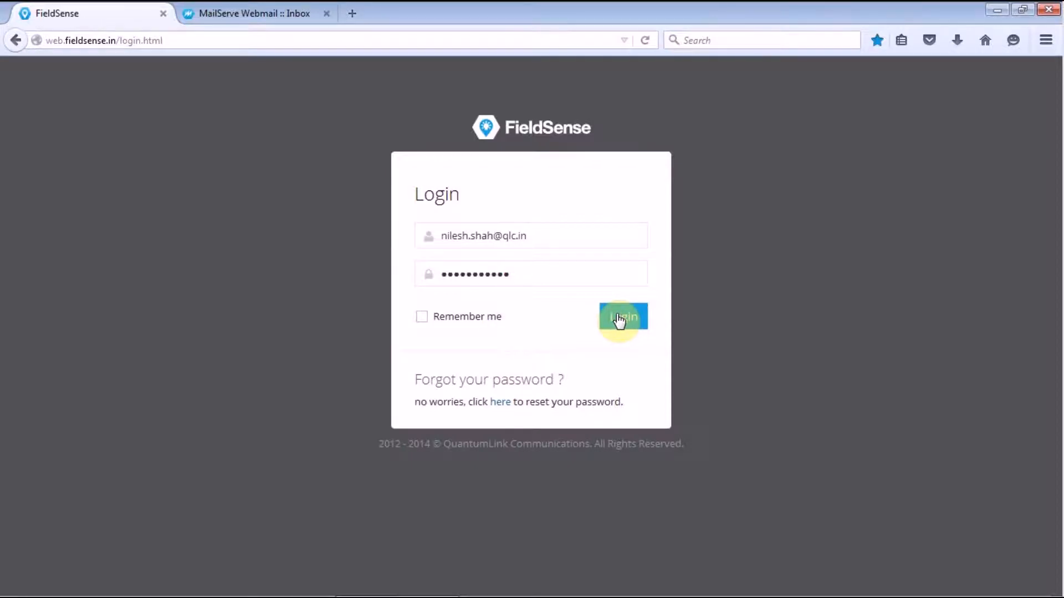
- Sign in with the admin credentials to reach the 91-record Users list
left_click(623, 317)
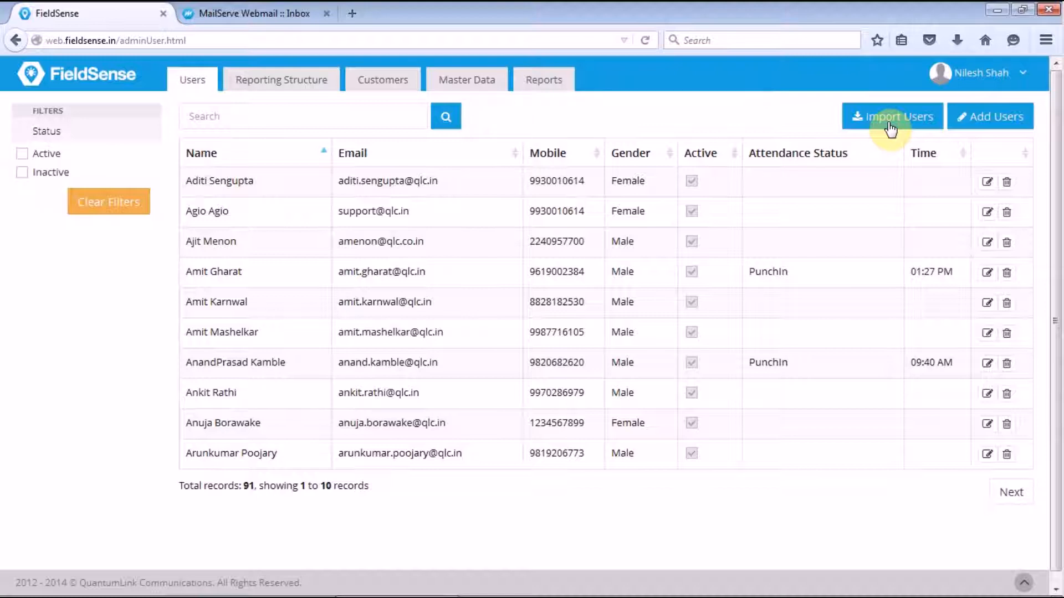
left_click(990, 116)
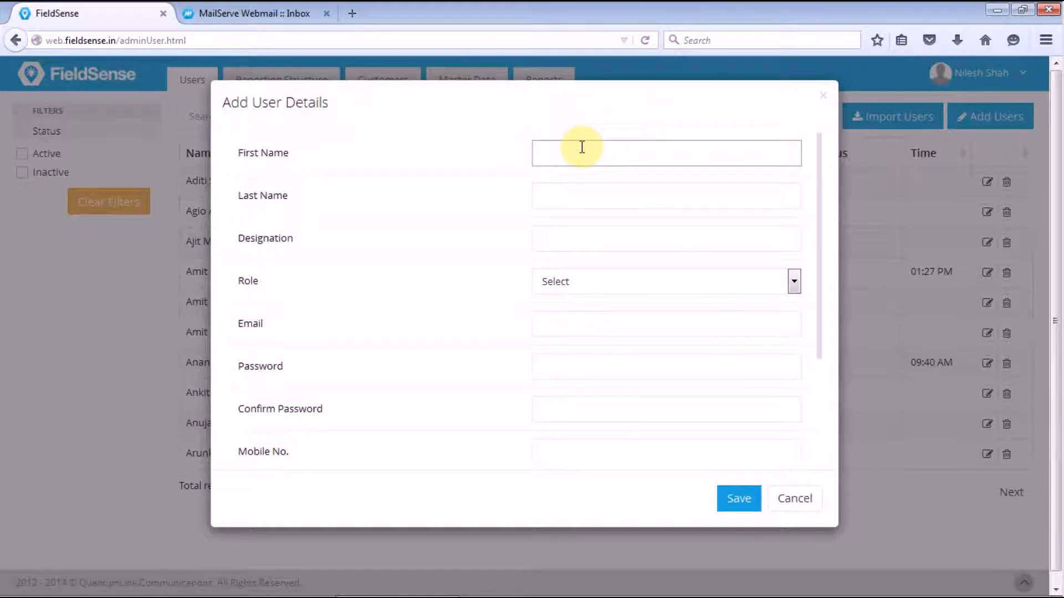
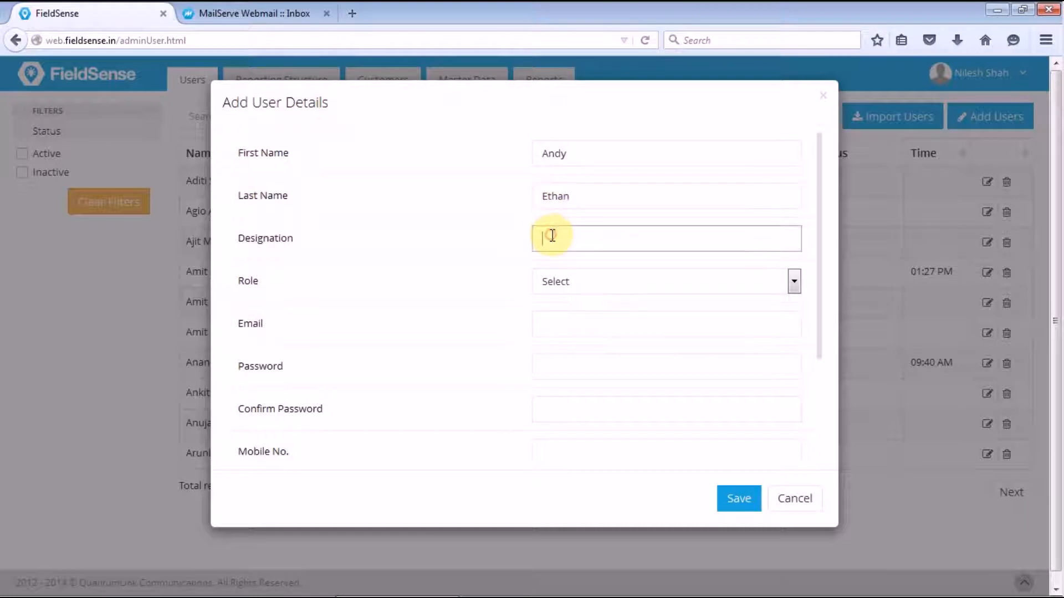
type("Sales Ma")
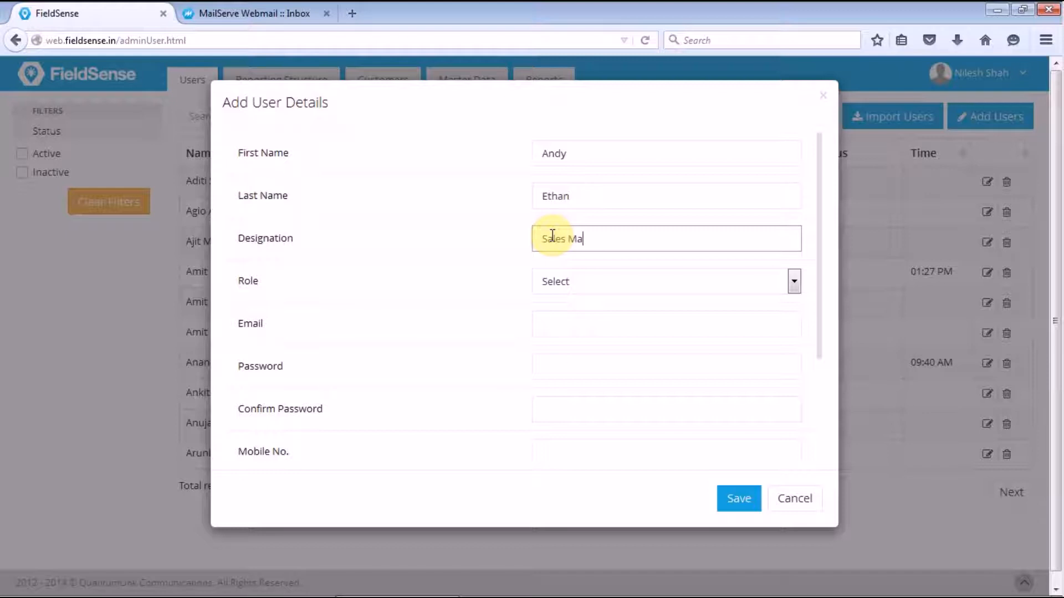
left_click(665, 281)
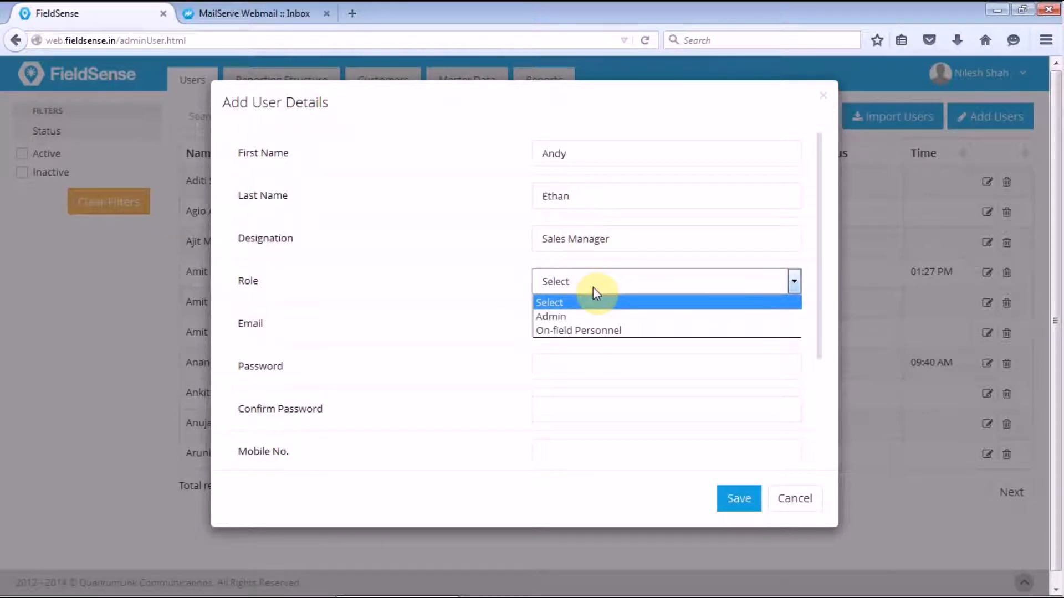
mouse_move(603, 316)
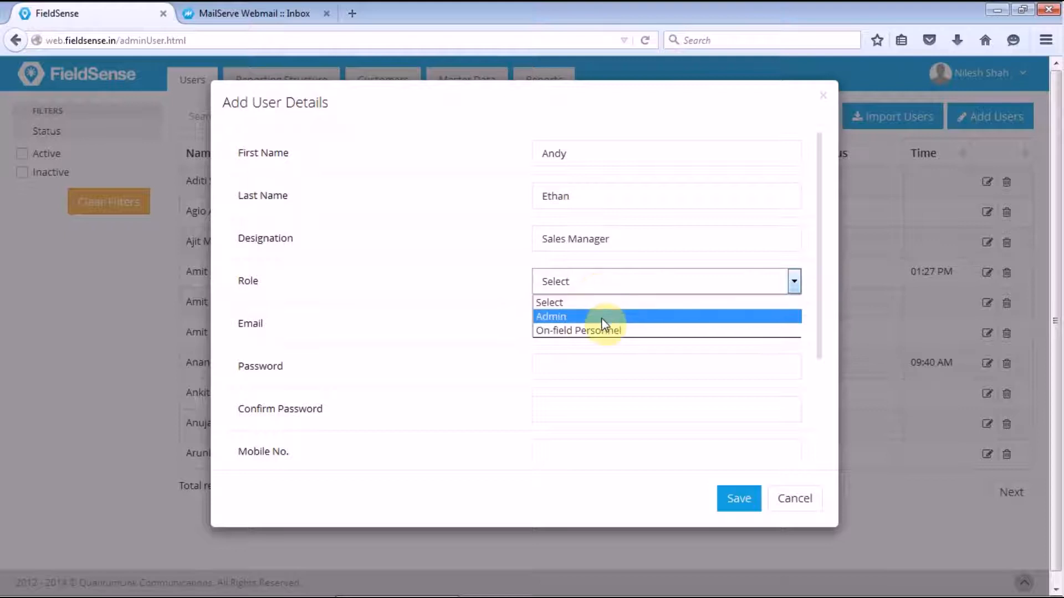
left_click(578, 330)
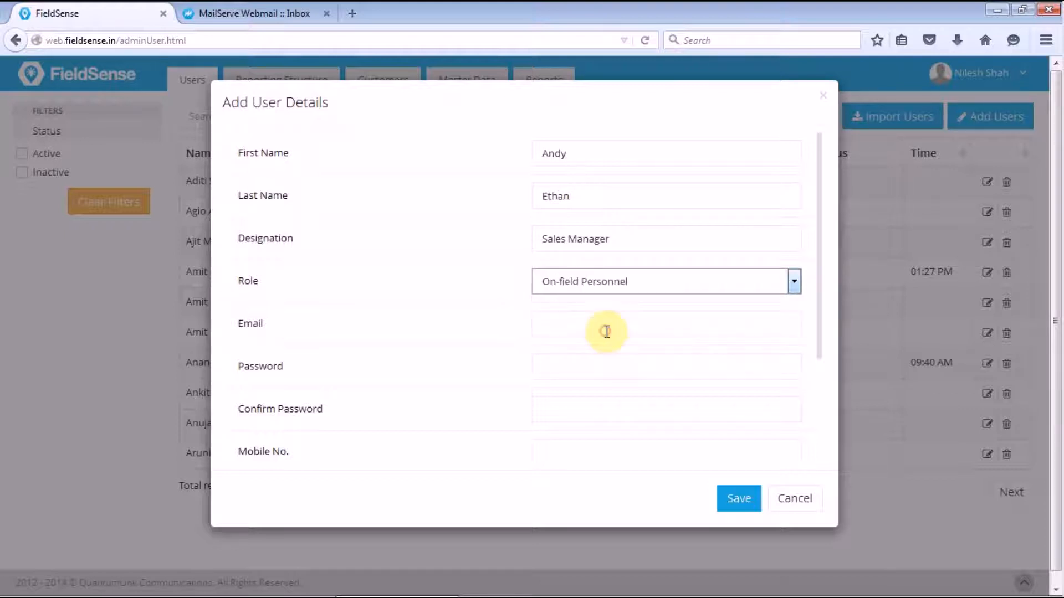
left_click(605, 324)
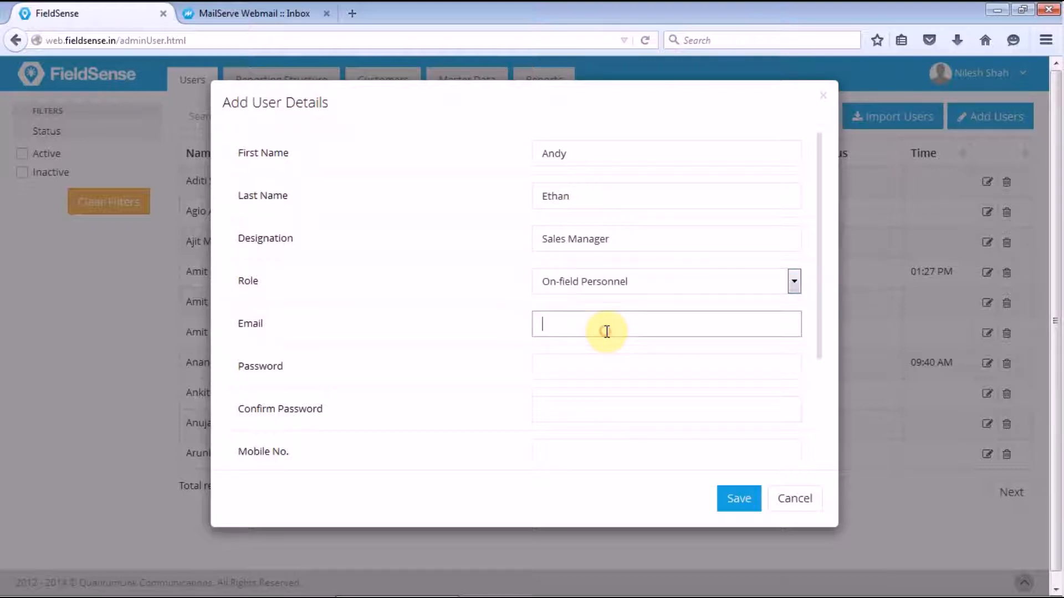
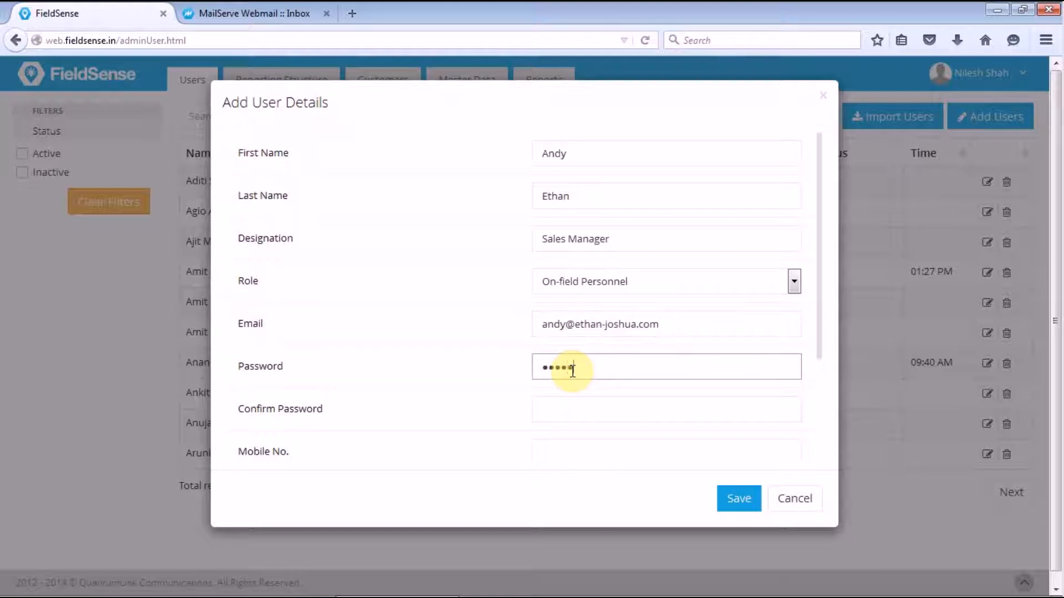
left_click(665, 408)
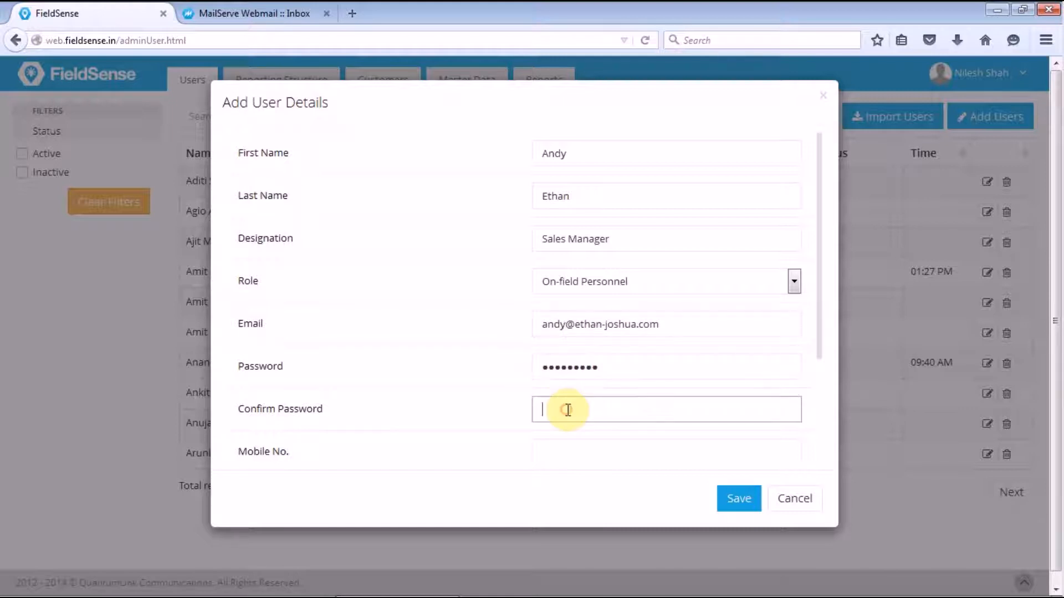
type("password")
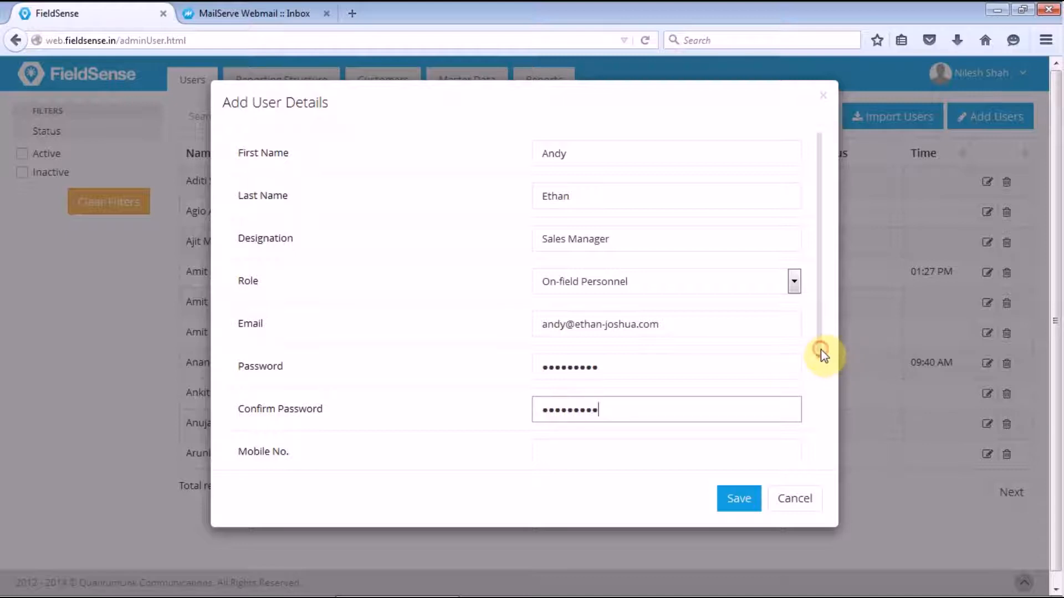
scroll("down", 3)
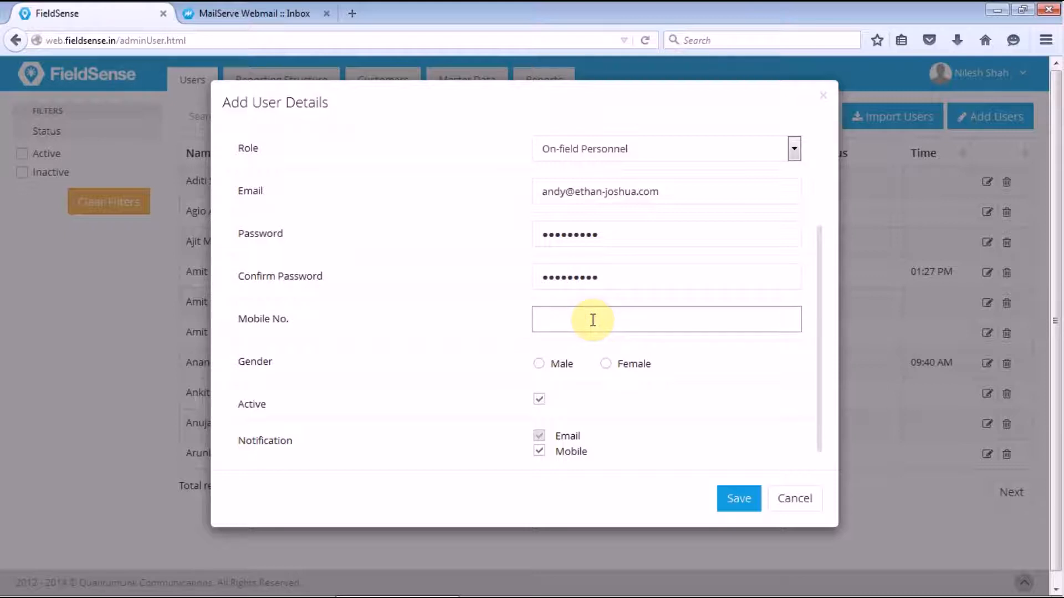
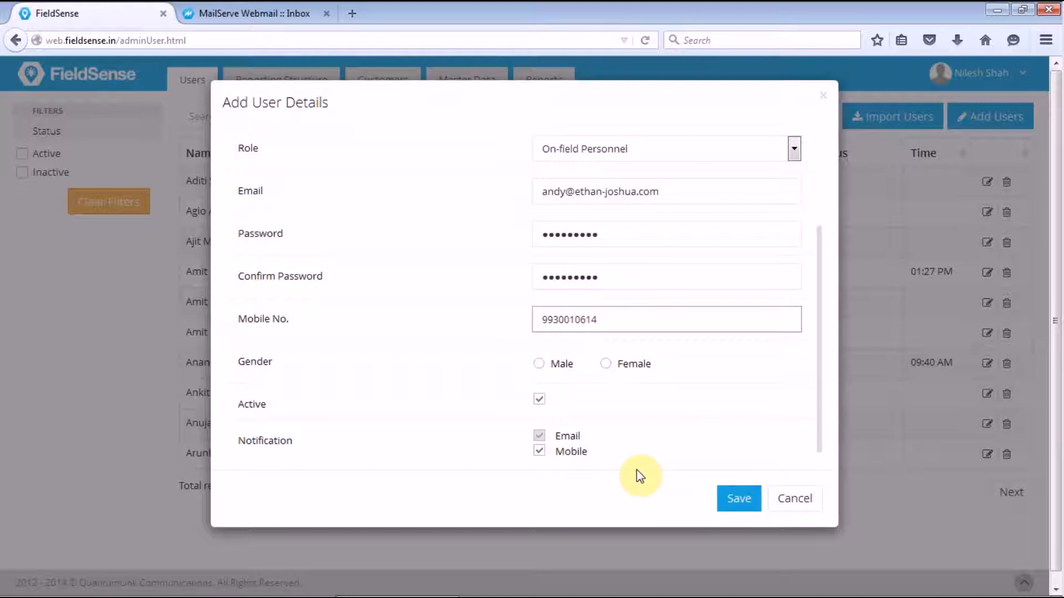
left_click(574, 319)
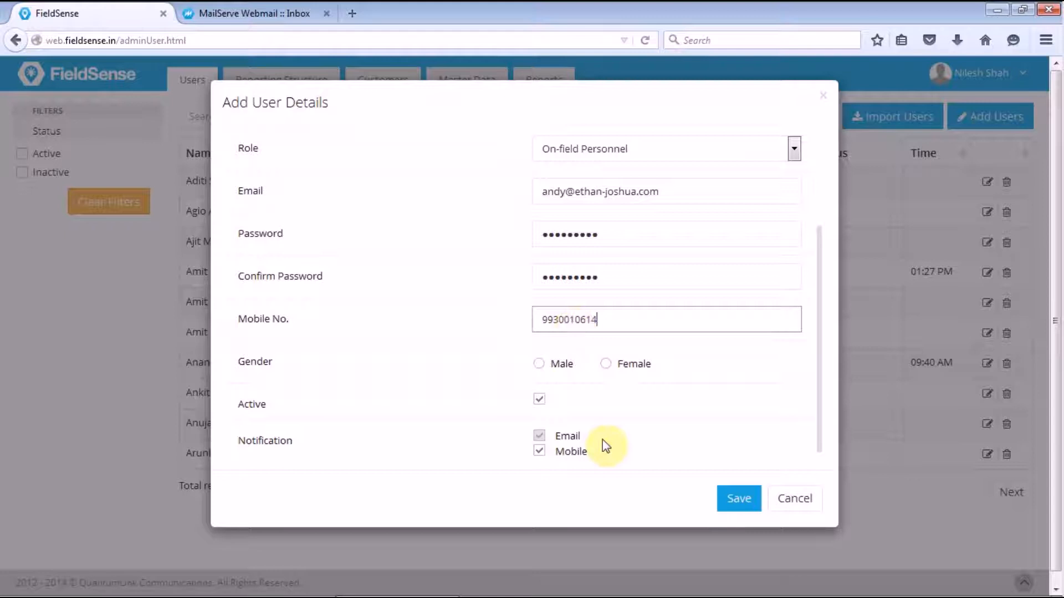
mouse_move(573, 449)
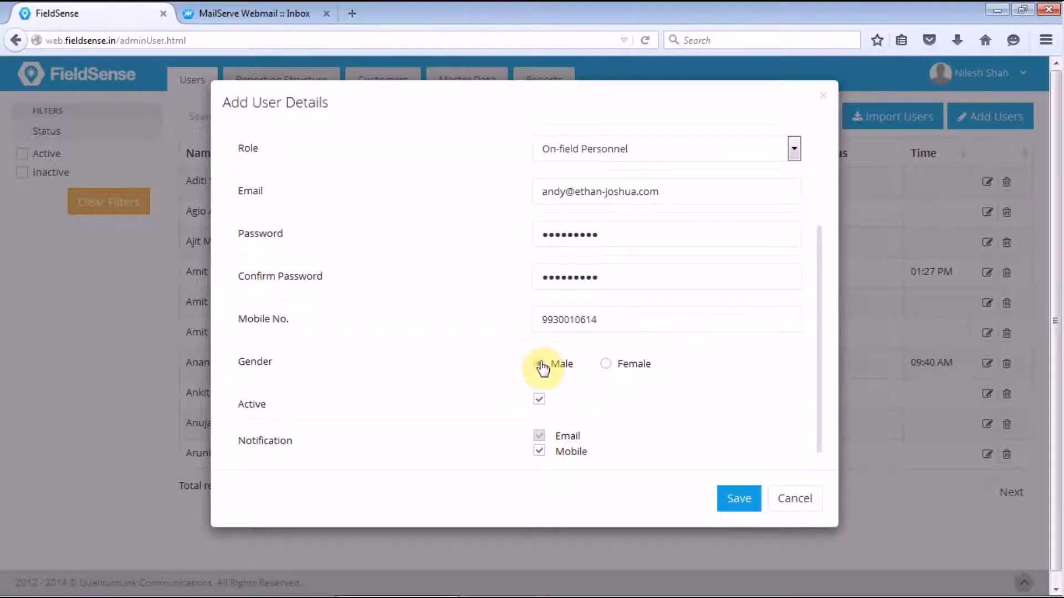
left_click(539, 364)
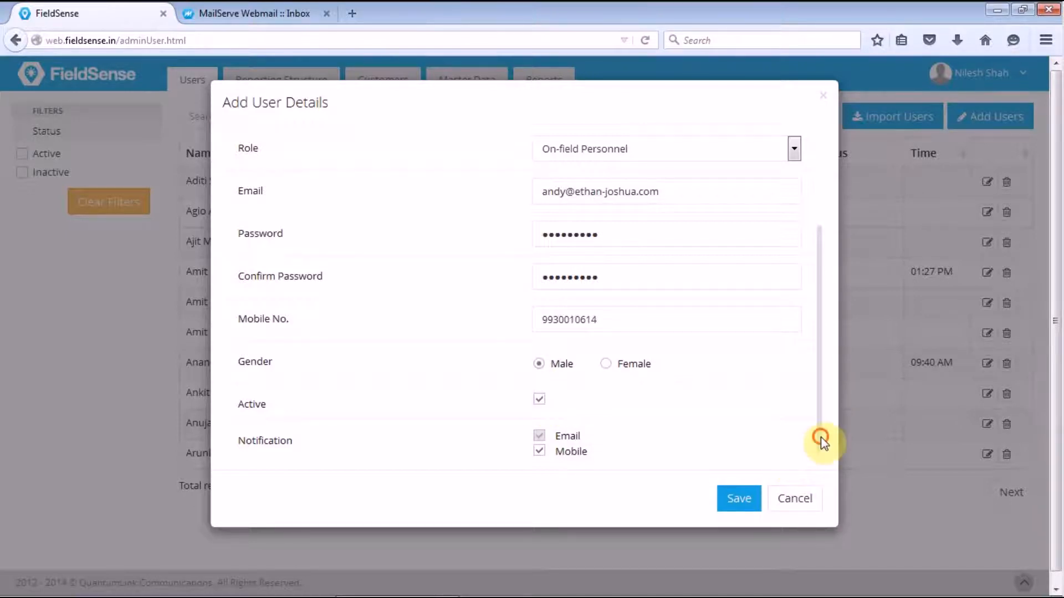
scroll("down", 3)
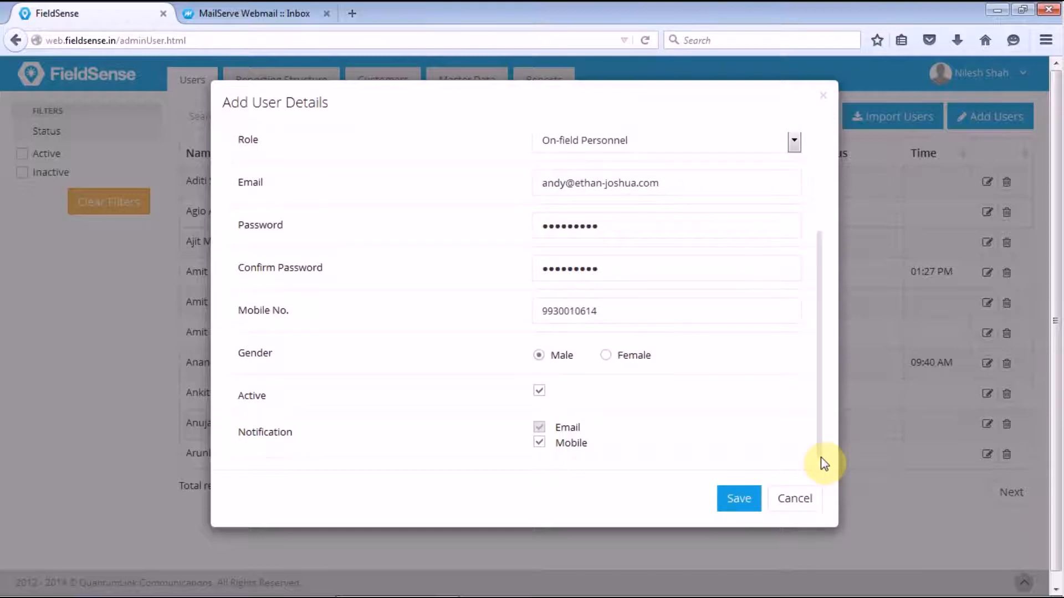
left_click(739, 498)
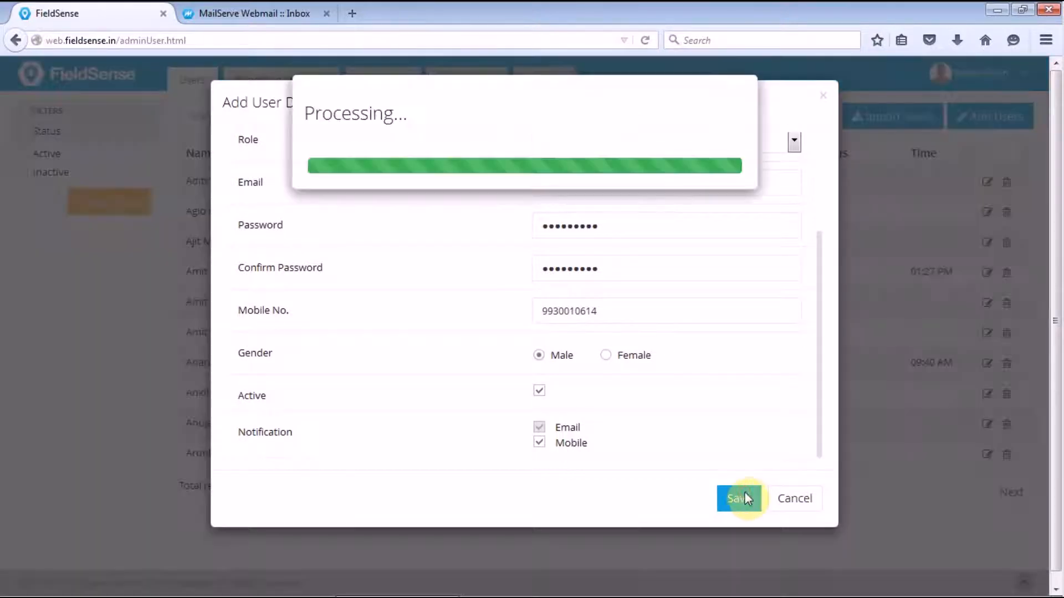
left_click(739, 498)
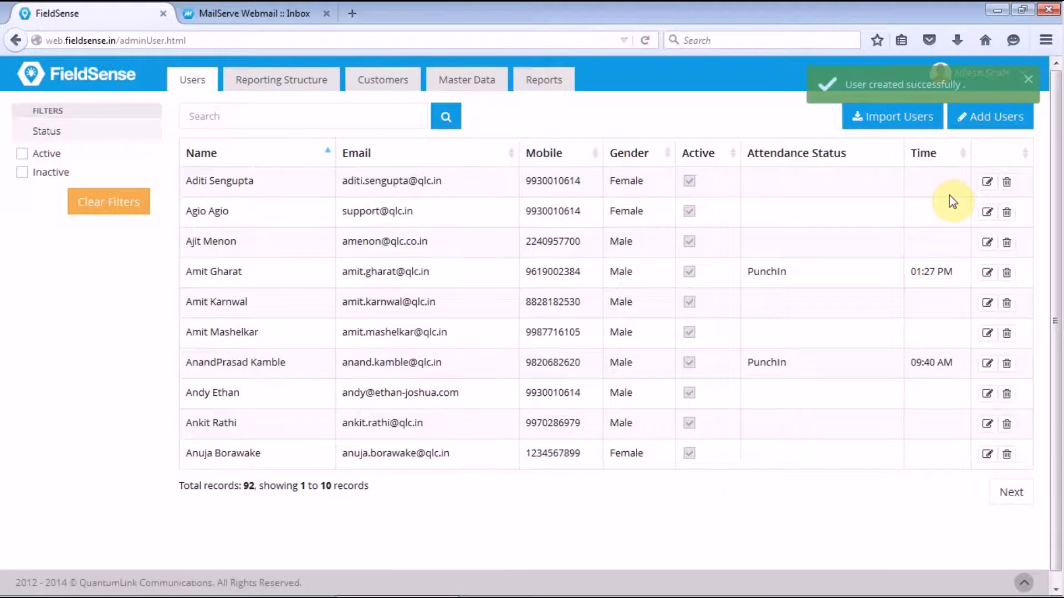
mouse_move(896, 84)
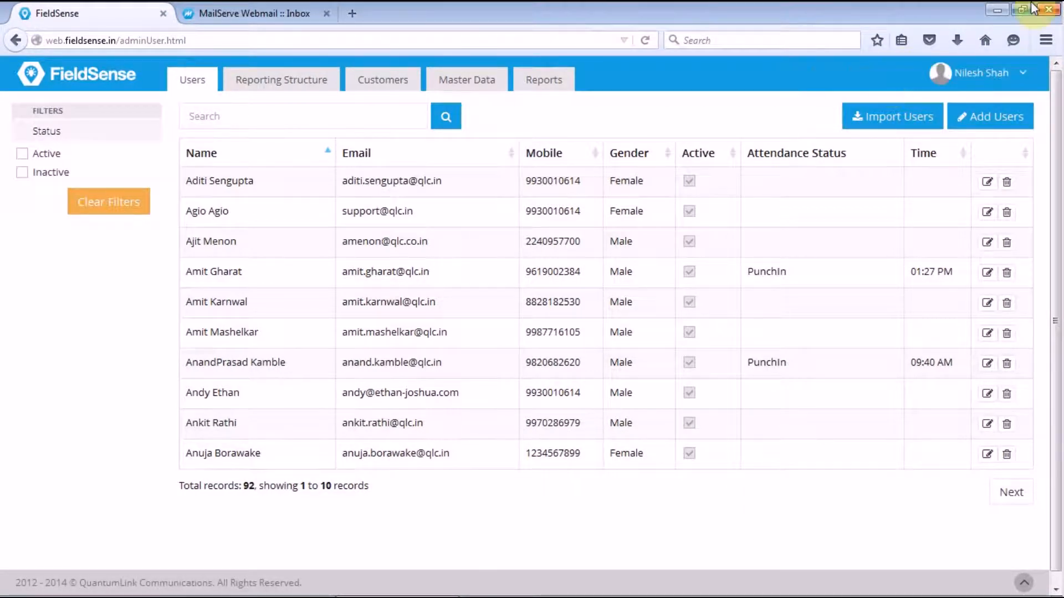
- Open the Import Users page and open its sample users.csv template in Excel
left_click(891, 116)
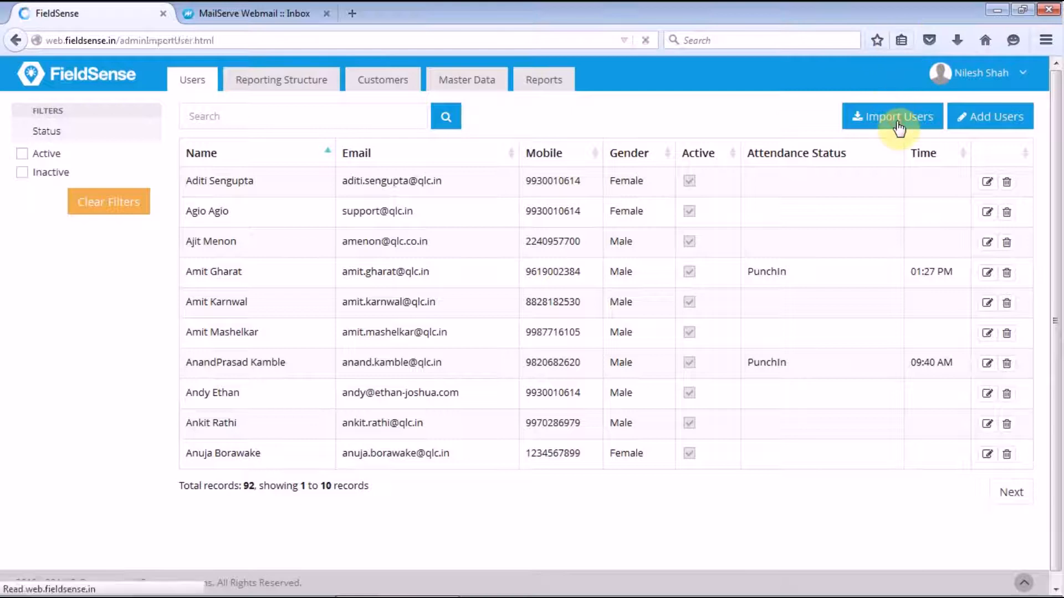
left_click(891, 115)
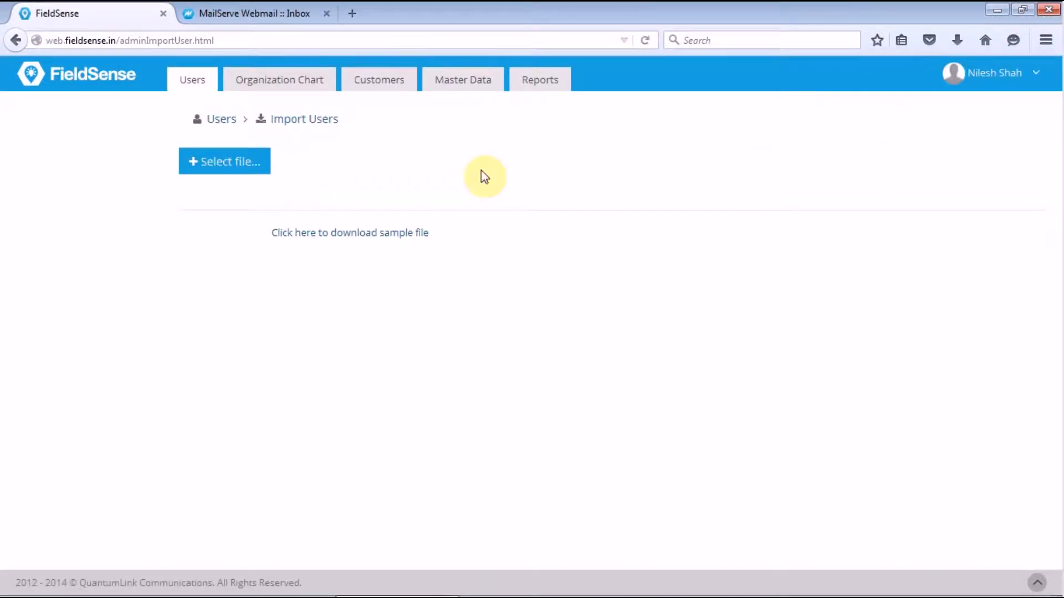
mouse_move(342, 260)
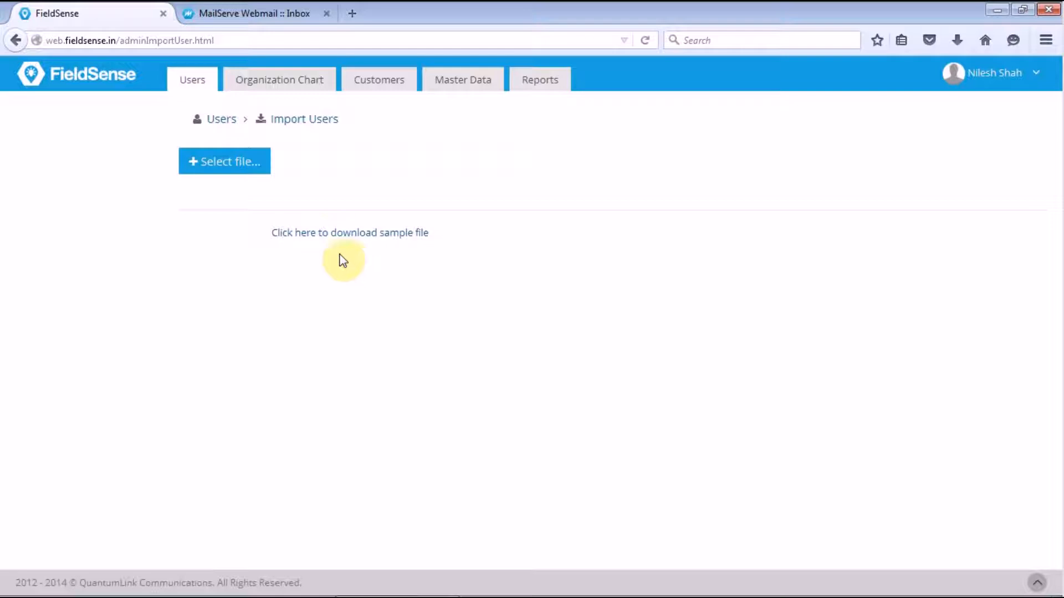
left_click(350, 233)
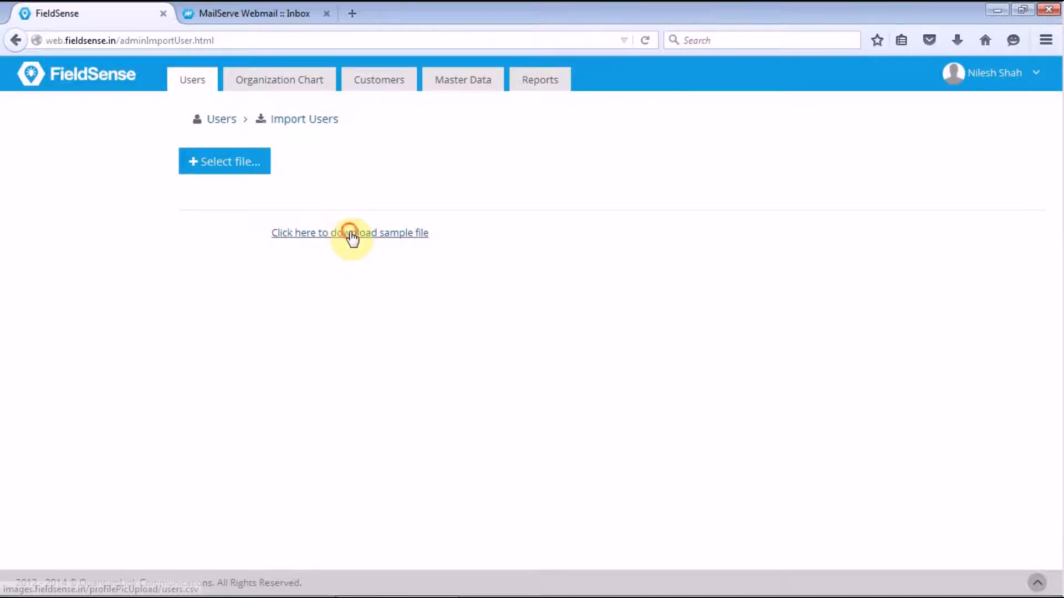
left_click(350, 233)
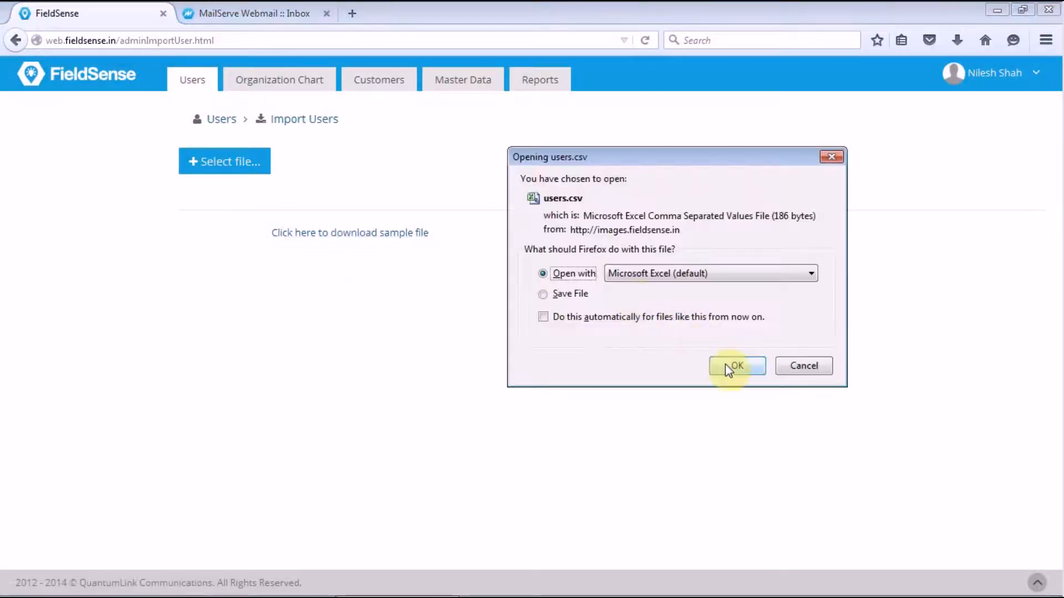
left_click(736, 365)
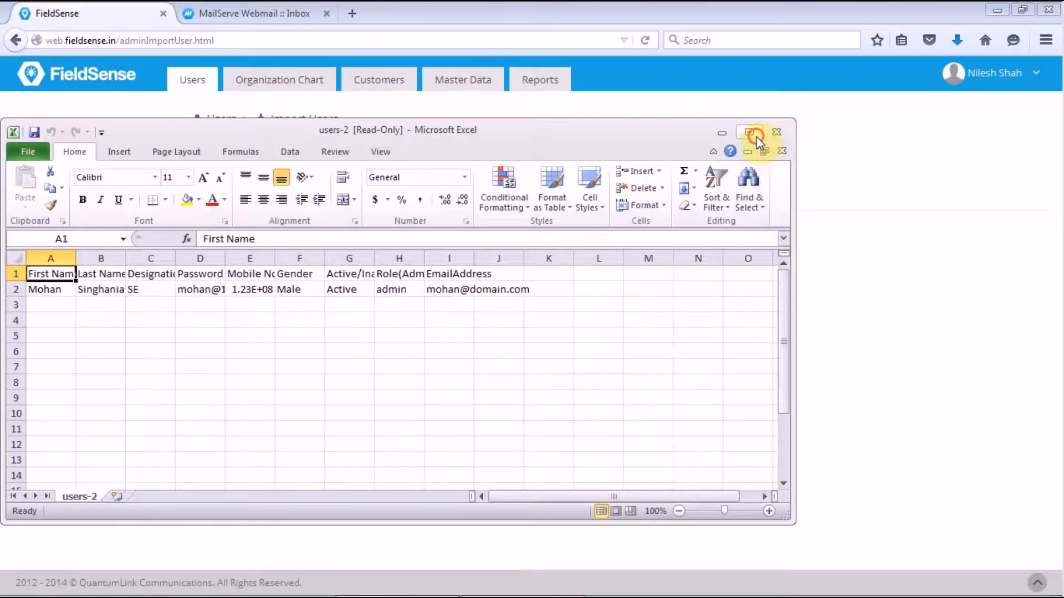
- Maximize Excel and autofit the template columns so headers like Role(Admin,on-field) show fully
left_click(749, 132)
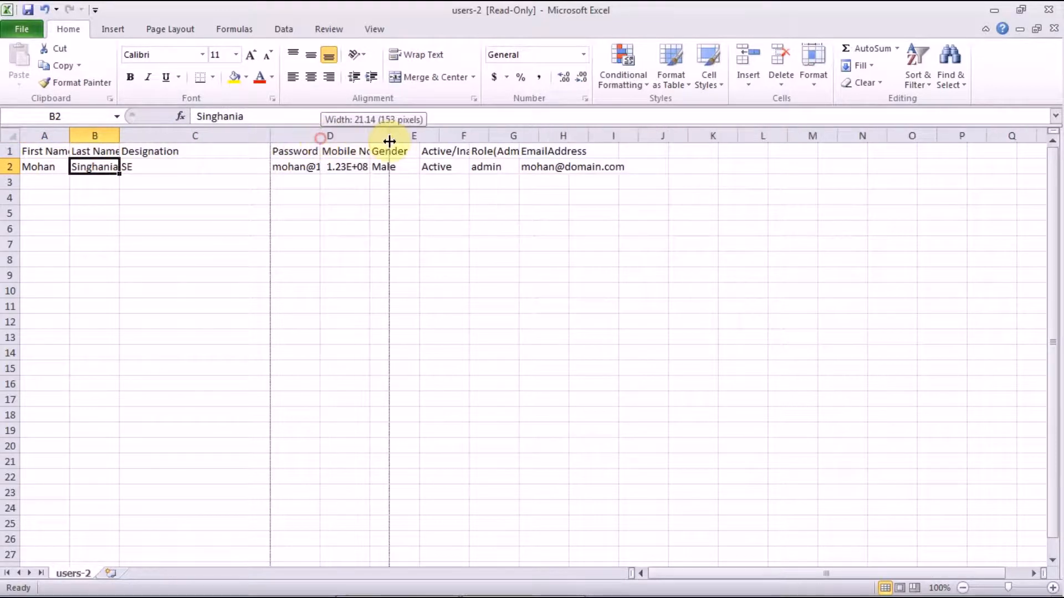
left_click_drag(389, 135, 440, 135)
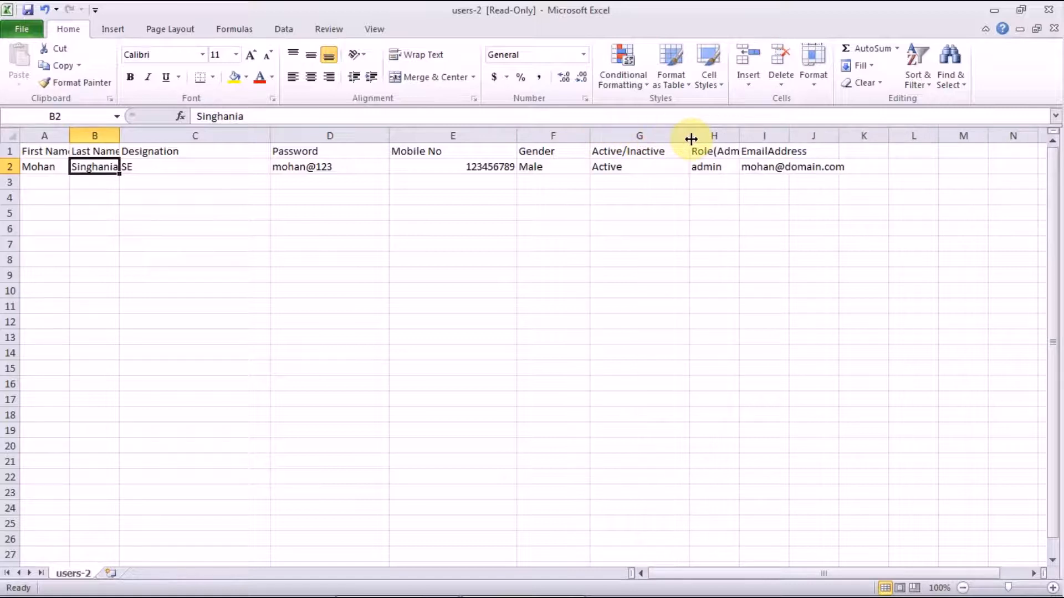
double_click(765, 151)
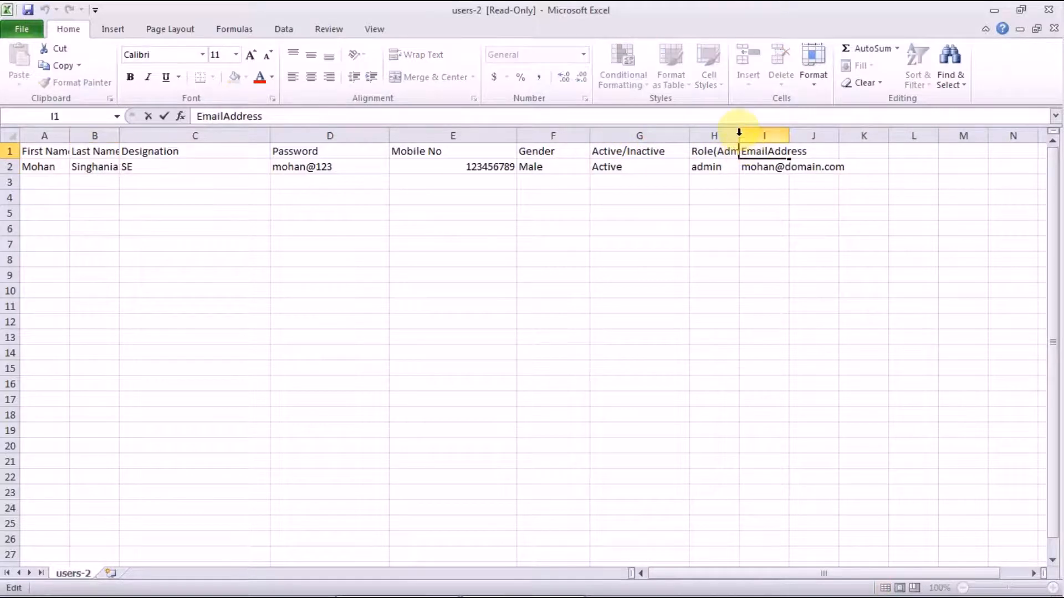
left_click(714, 135)
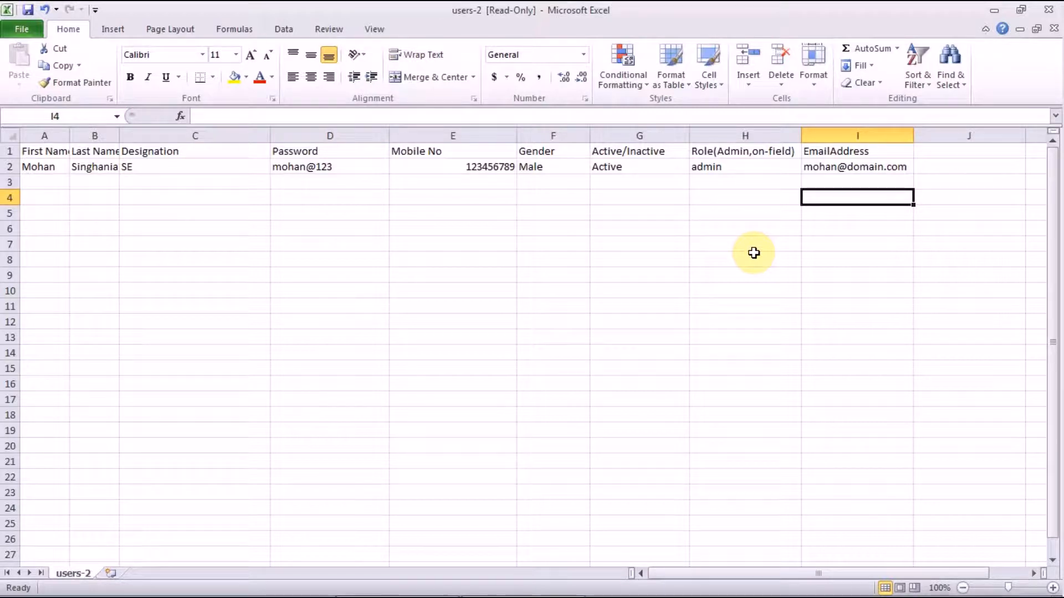
mouse_move(556, 163)
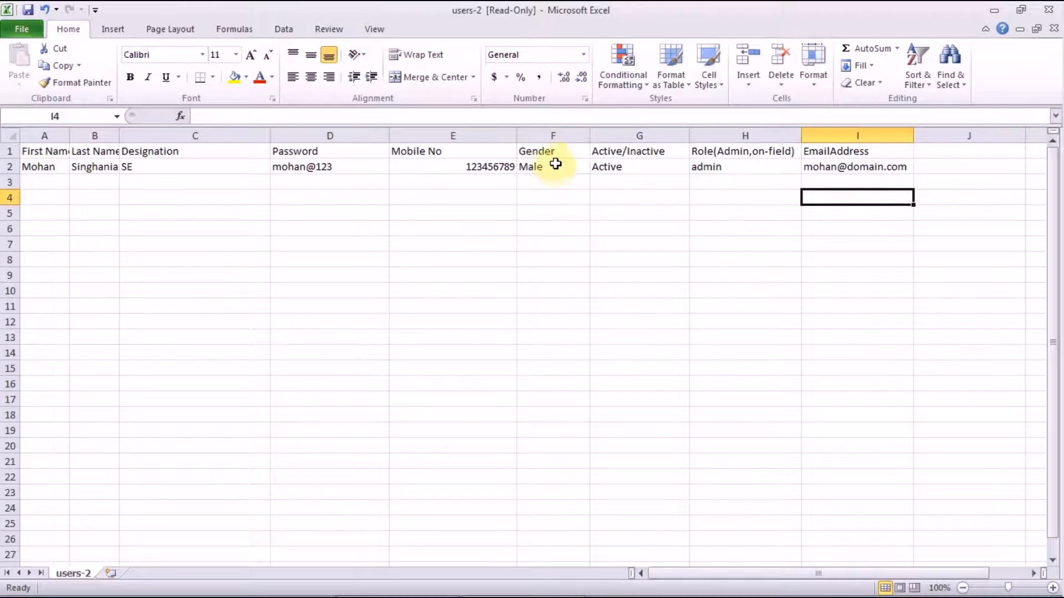
mouse_move(552, 161)
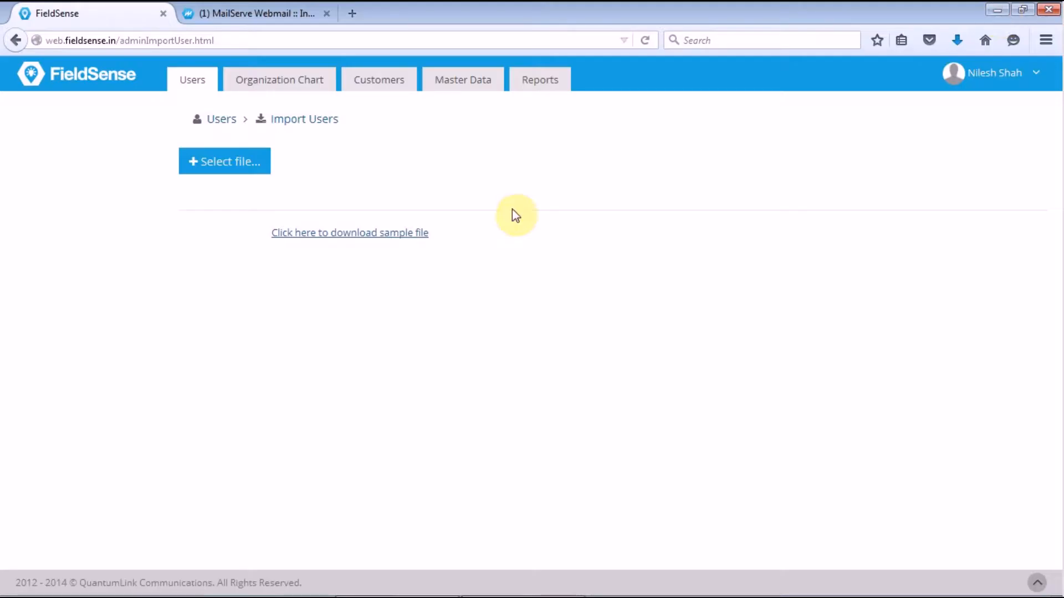
mouse_move(279, 88)
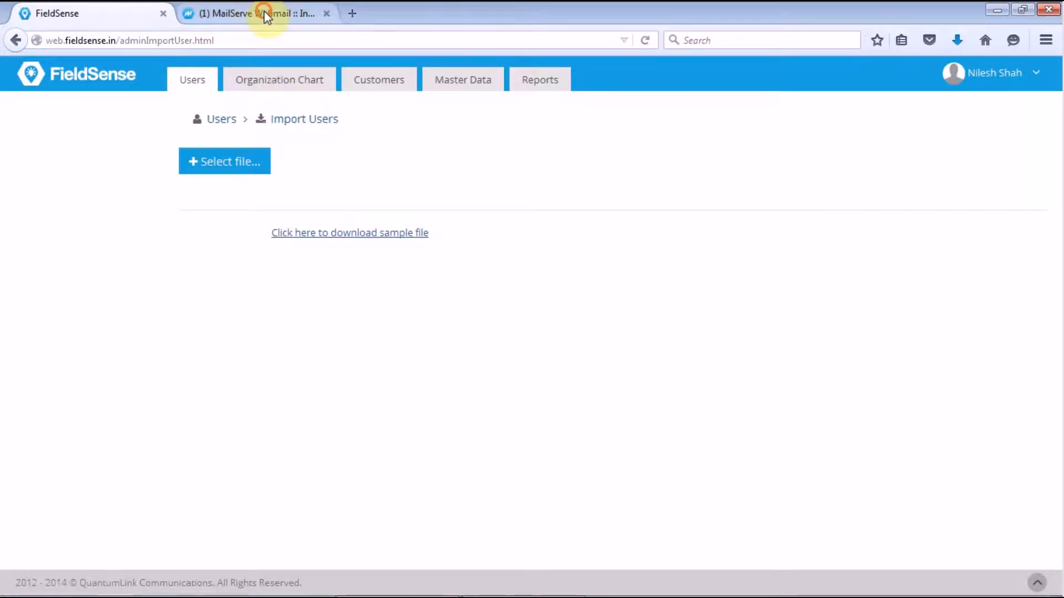
- Switch to the MailServe Webmail inbox showing the FieldSense invitation emails
left_click(255, 13)
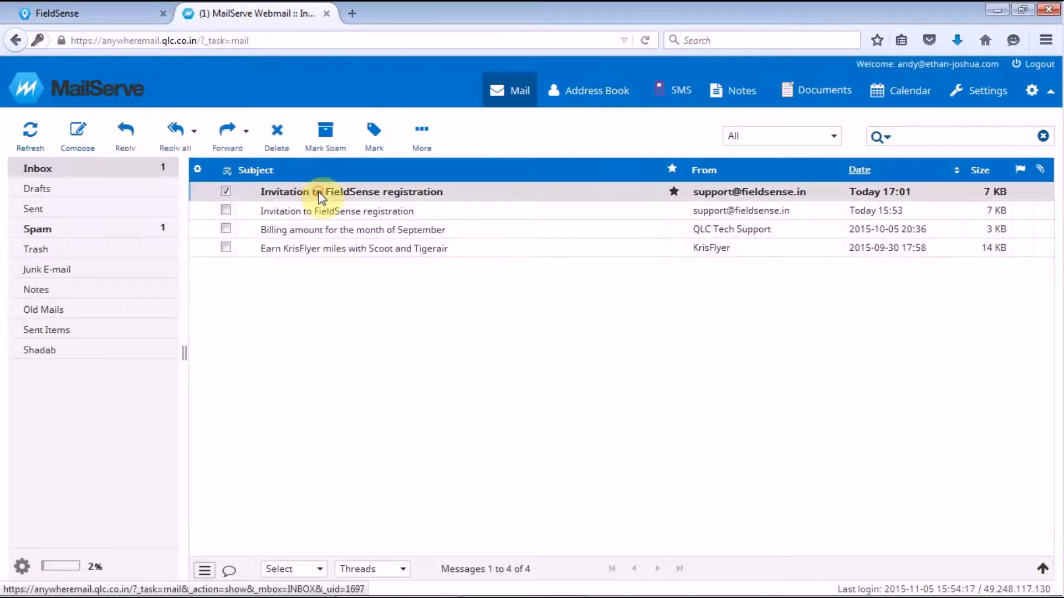
- Open the 'Invitation to FieldSense registration' email, display its images, and follow Set Password
left_click(352, 192)
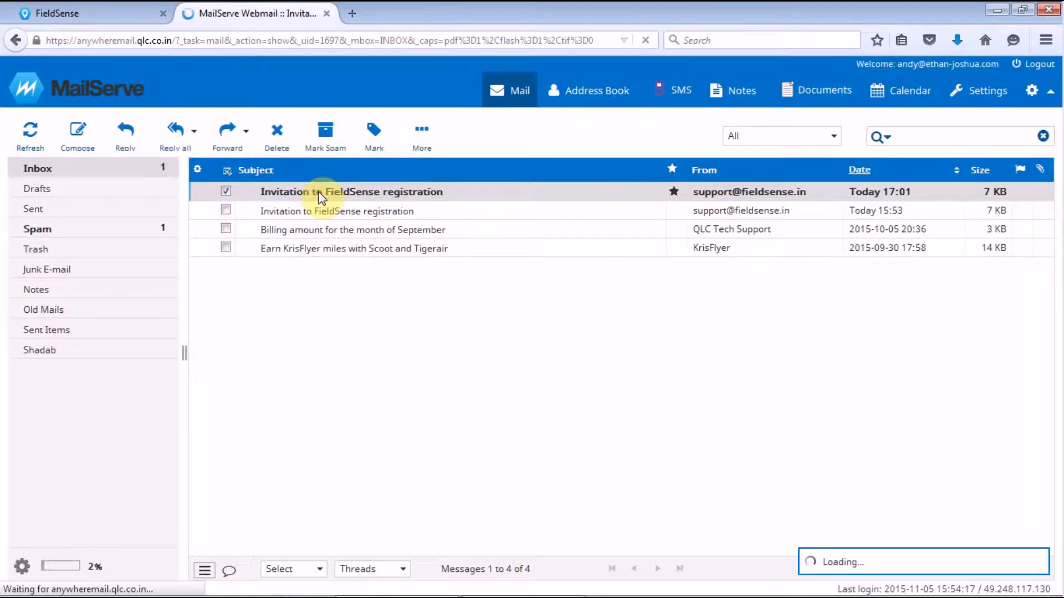
left_click(351, 191)
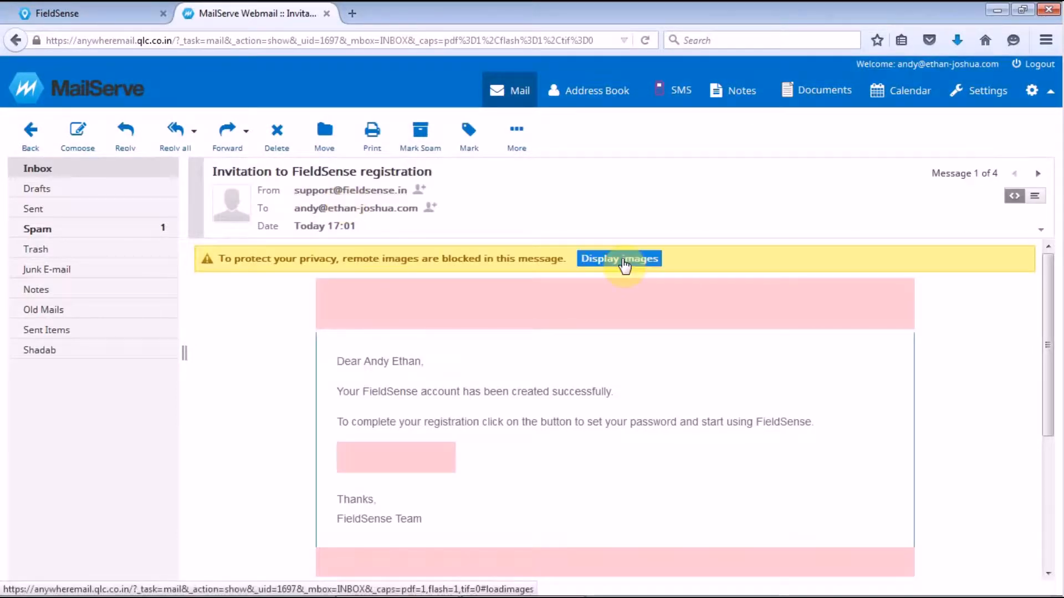
left_click(618, 259)
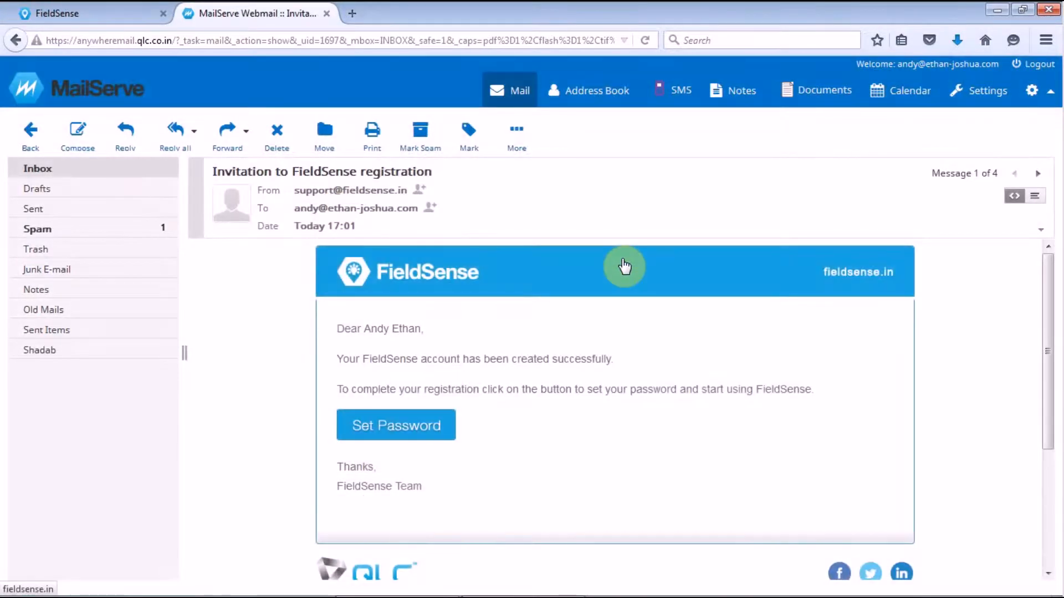
mouse_move(479, 389)
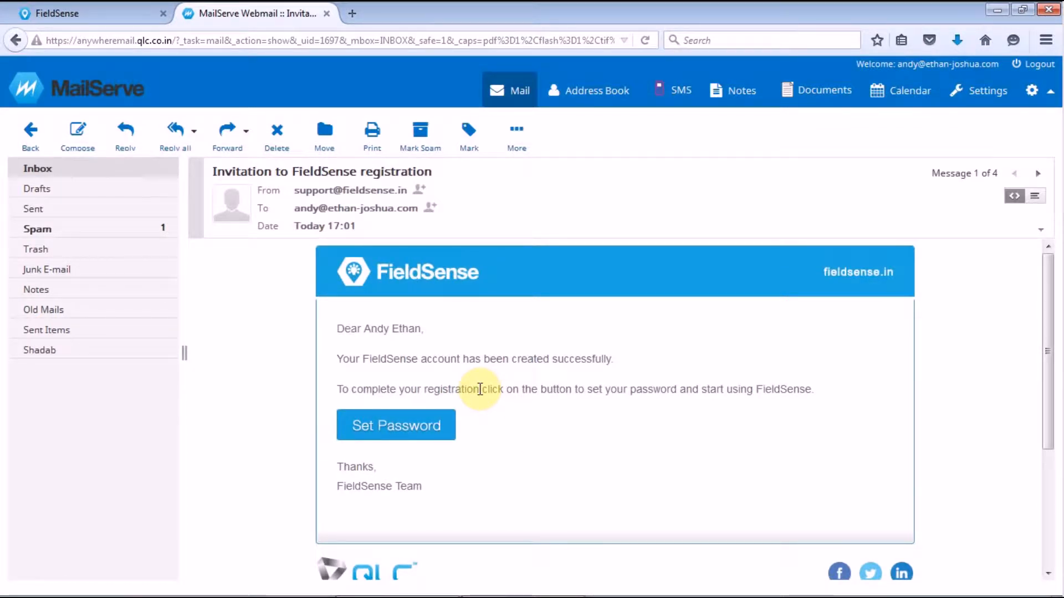
left_click(396, 426)
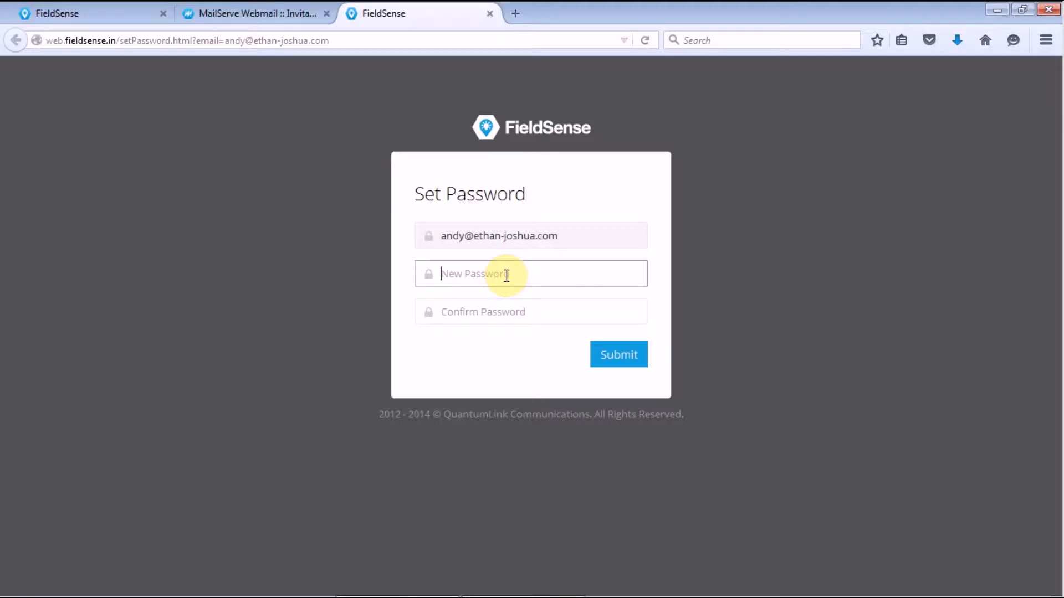
type("password")
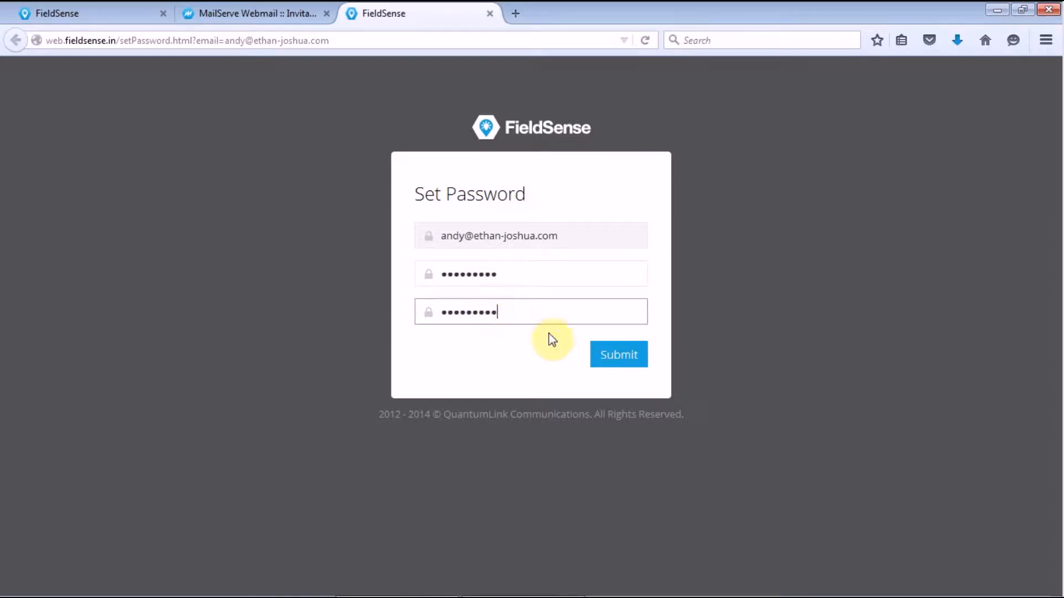
left_click(618, 354)
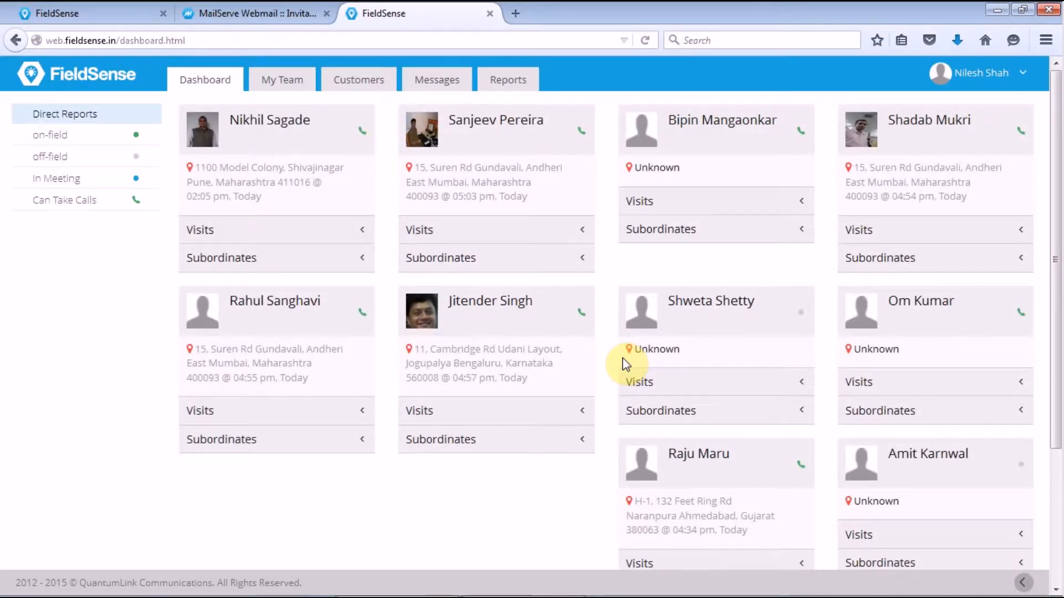
mouse_move(590, 178)
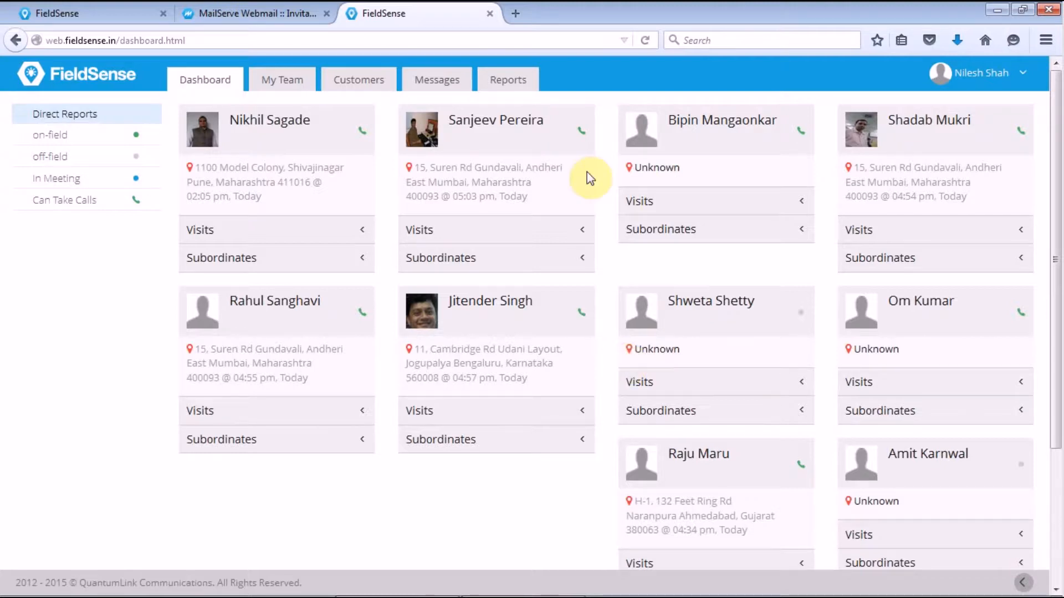
left_click(977, 73)
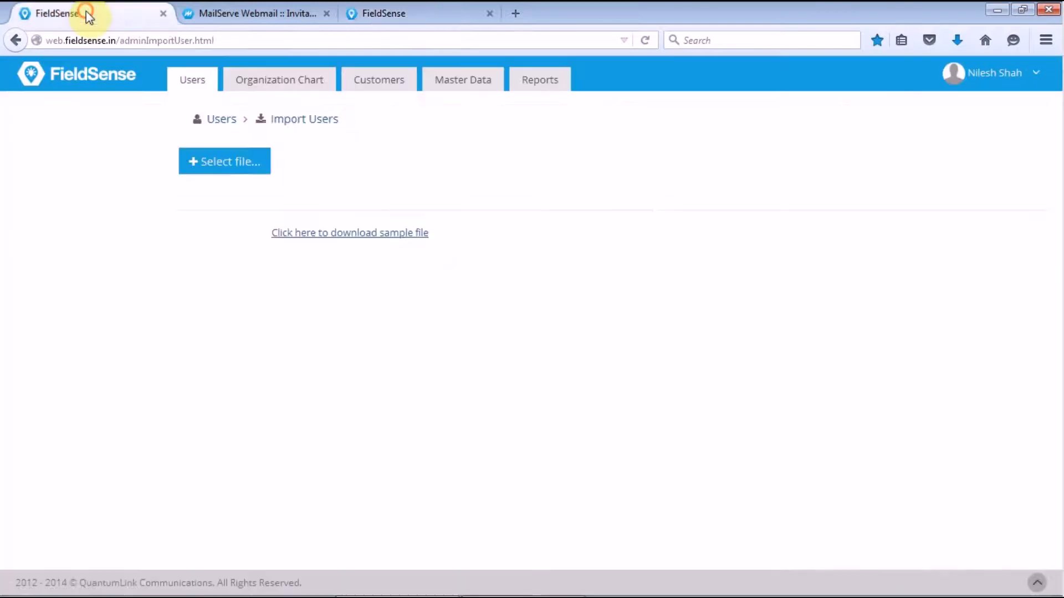
- Log out the admin, attempt Andy's login (rejected), then start retyping the email as 'nil'
left_click(992, 72)
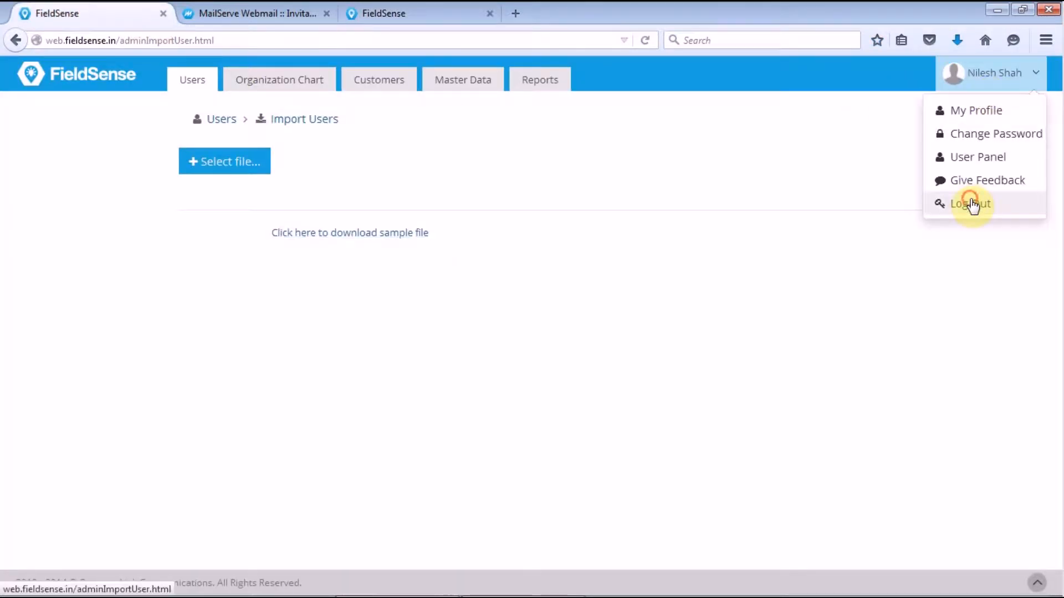
left_click(970, 203)
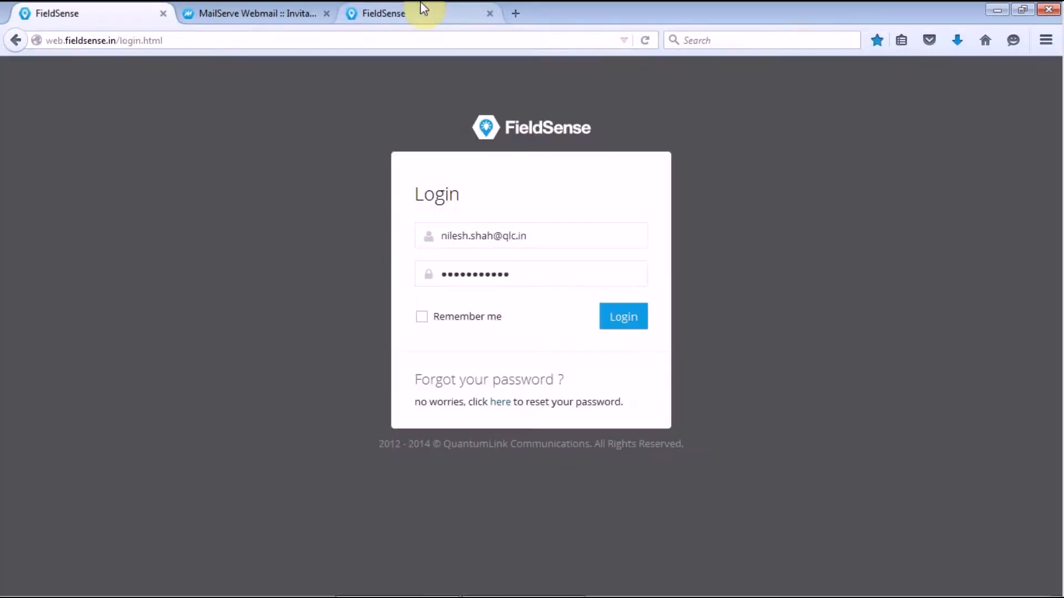
double_click(484, 236)
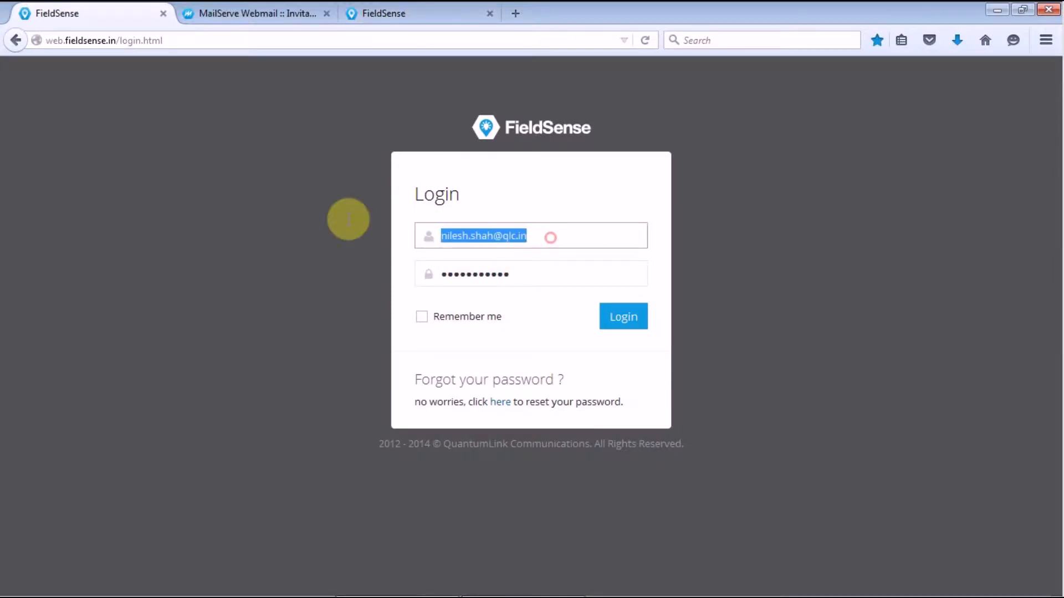
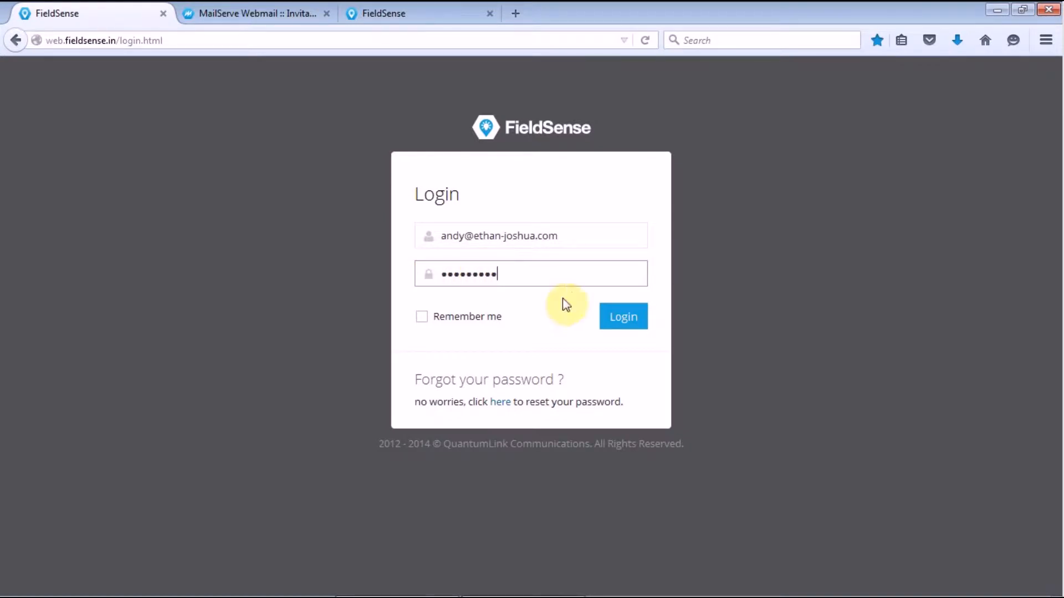
left_click(623, 316)
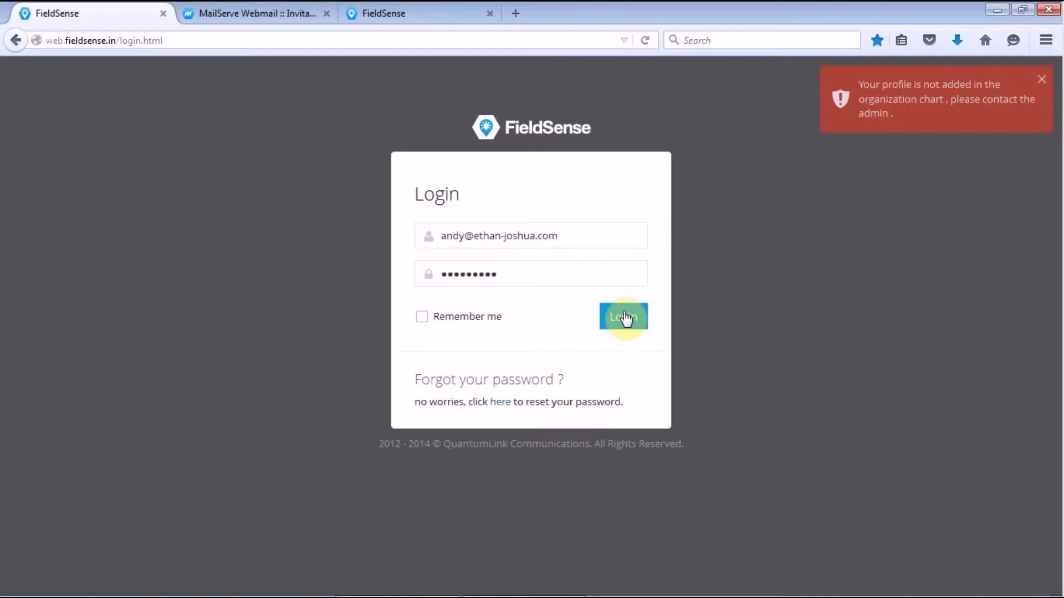
mouse_move(950, 114)
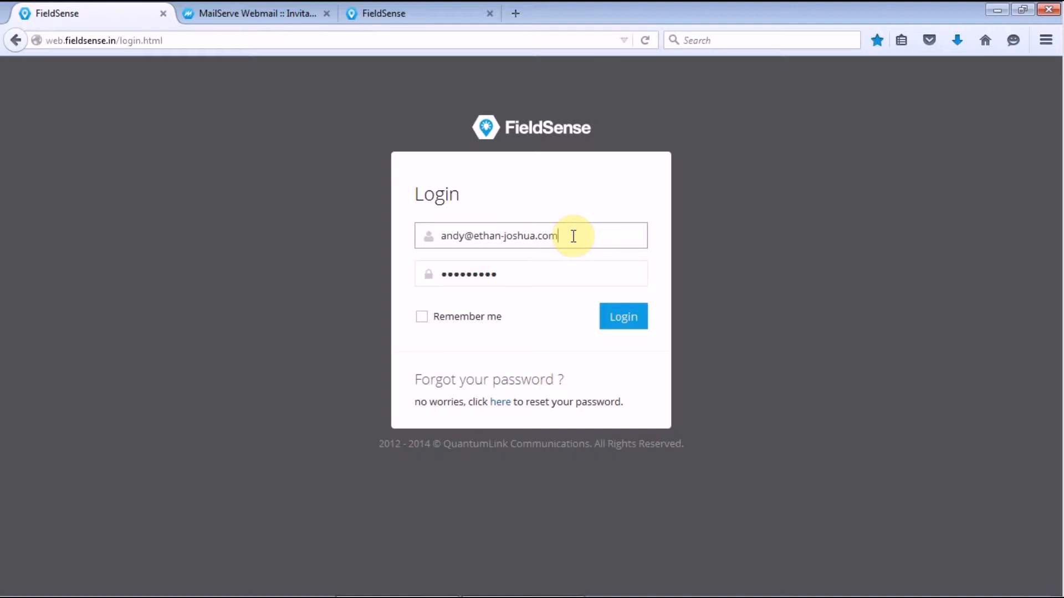
key("BackSpace")
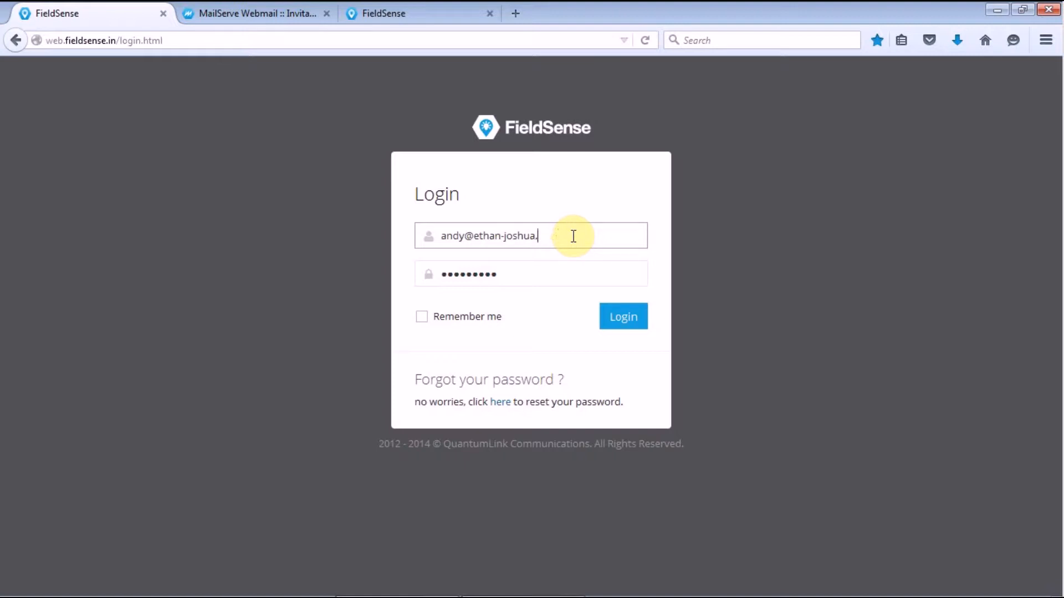
type("nil")
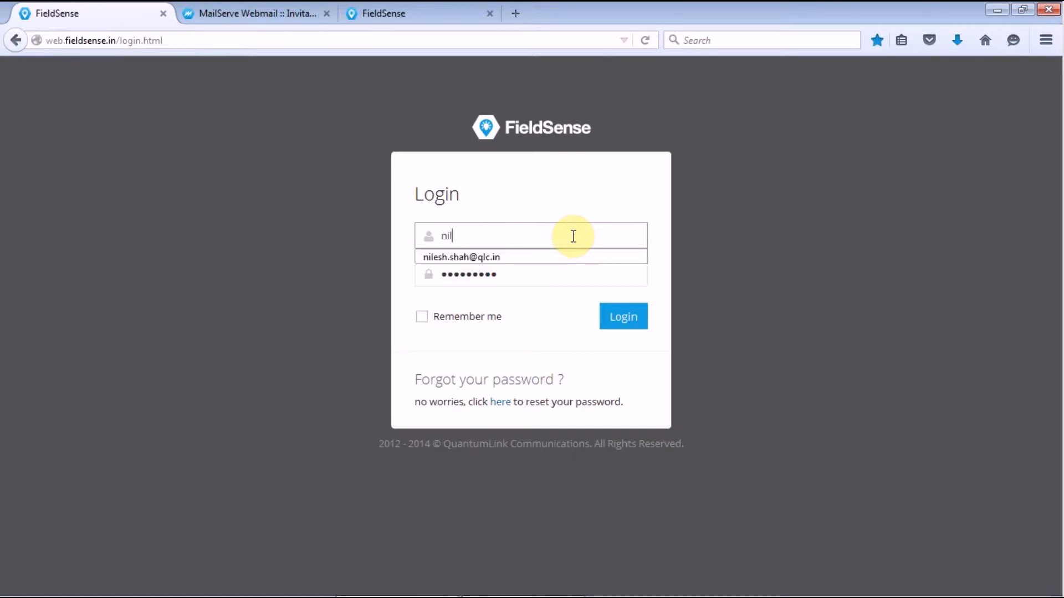
left_click(461, 256)
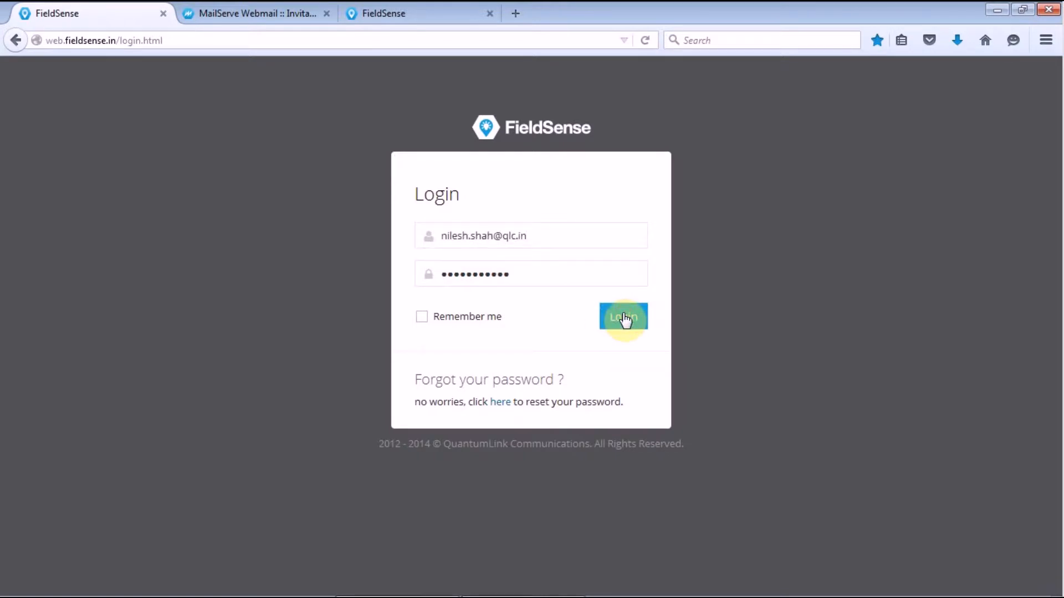
left_click(623, 317)
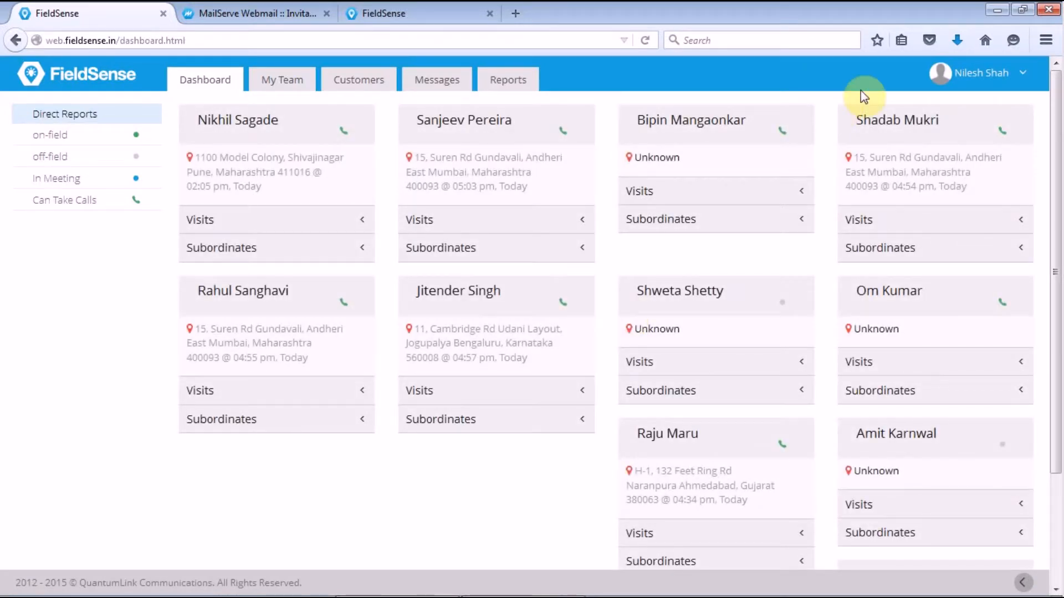
left_click(980, 73)
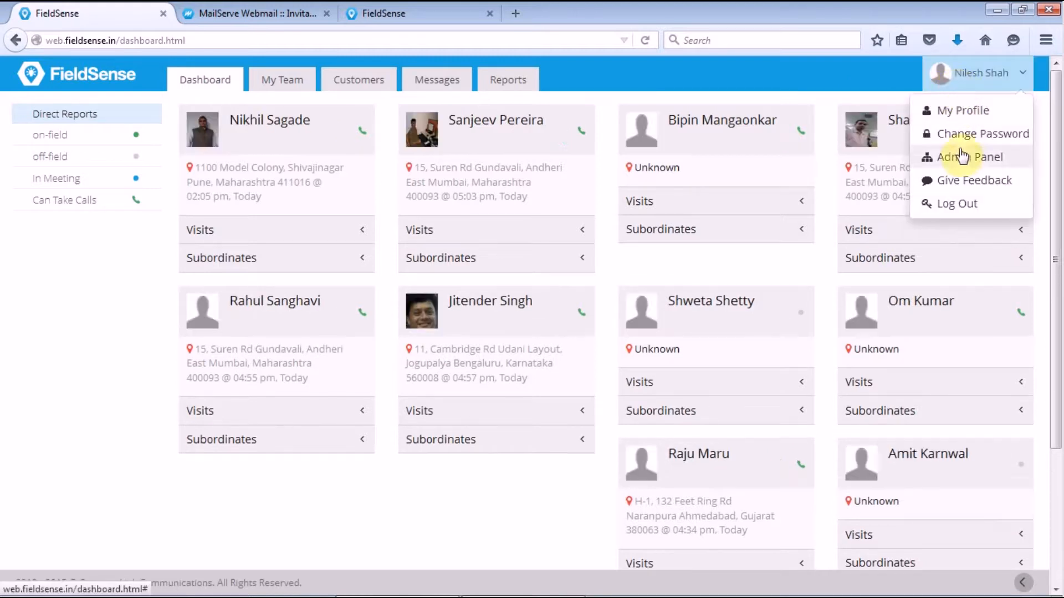
left_click(969, 157)
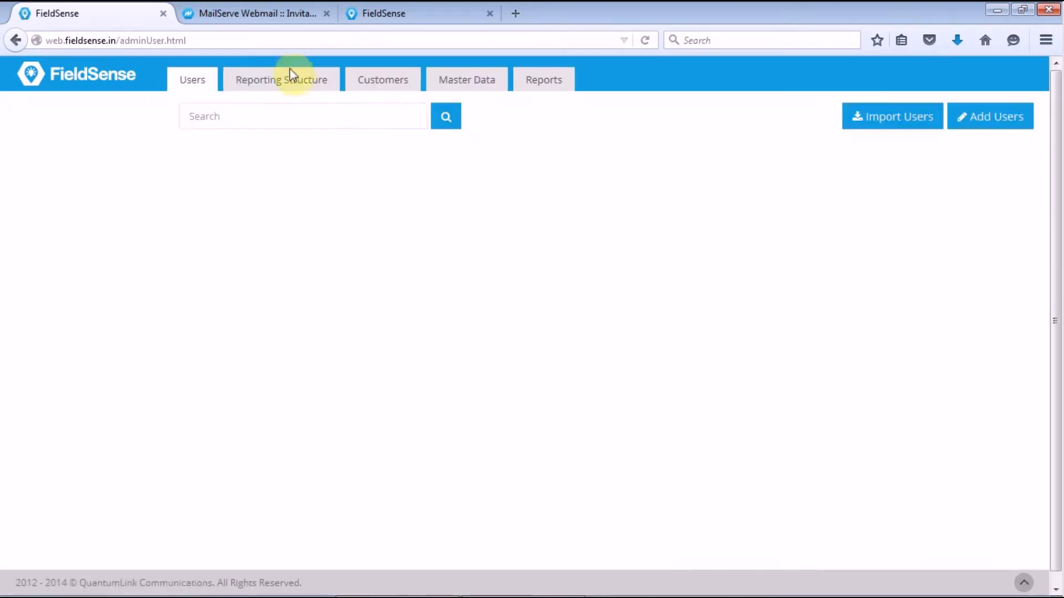
left_click(281, 79)
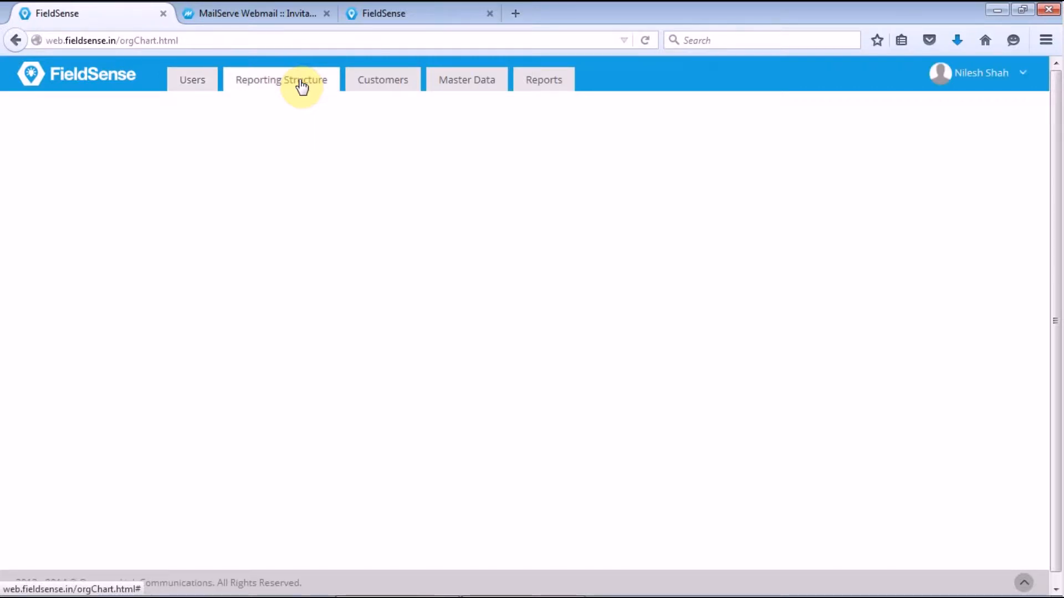
left_click(281, 79)
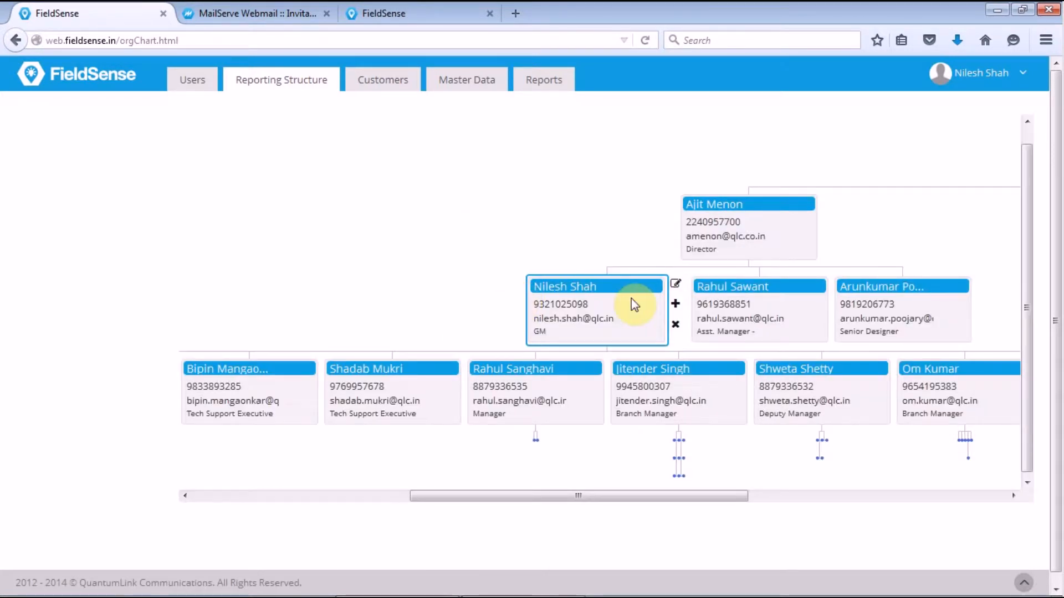
left_click_drag(580, 496, 695, 496)
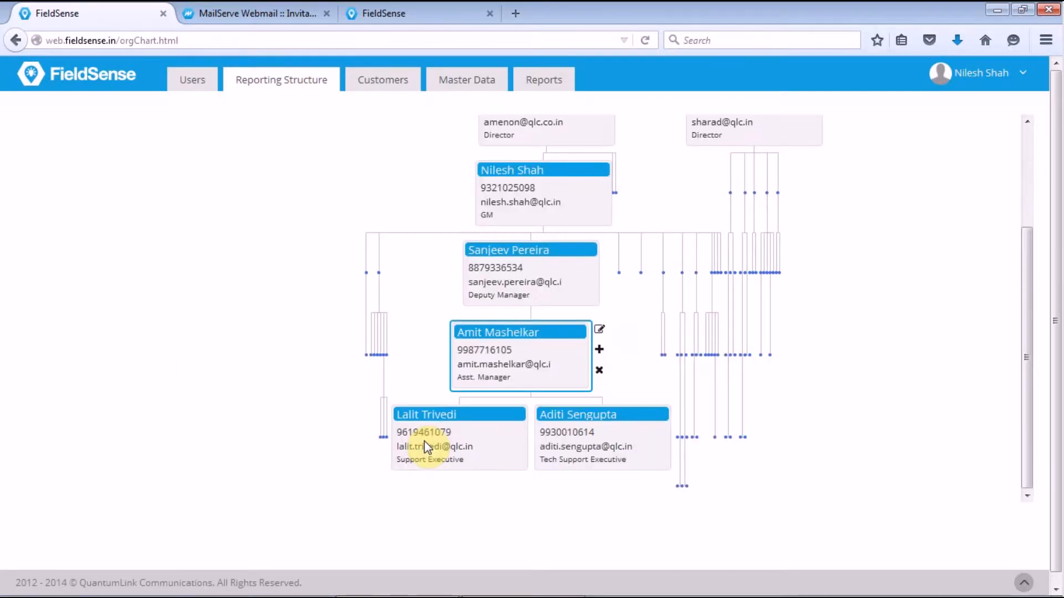
mouse_move(582, 278)
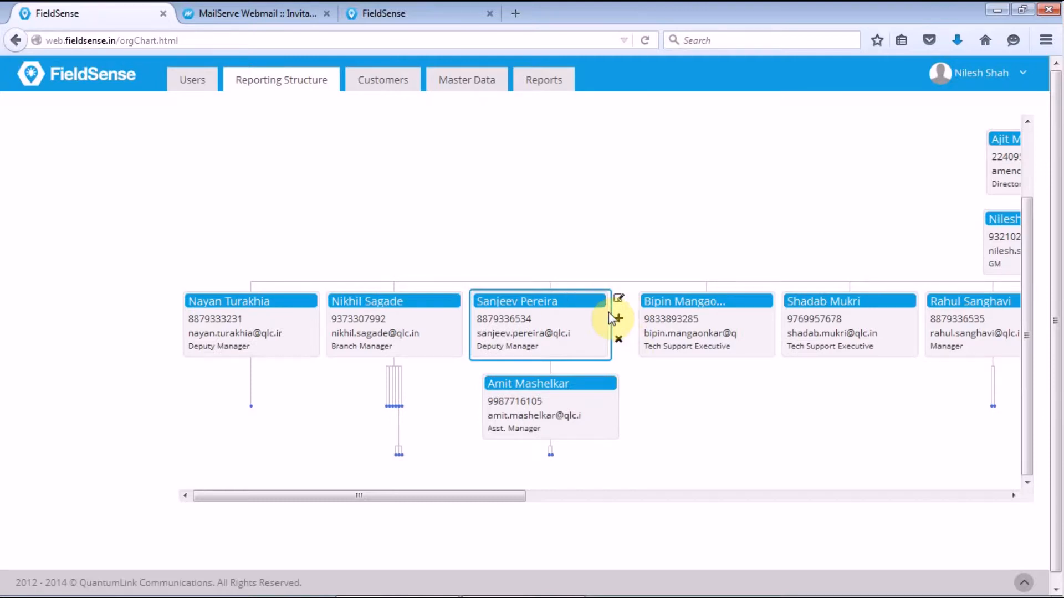
left_click(618, 320)
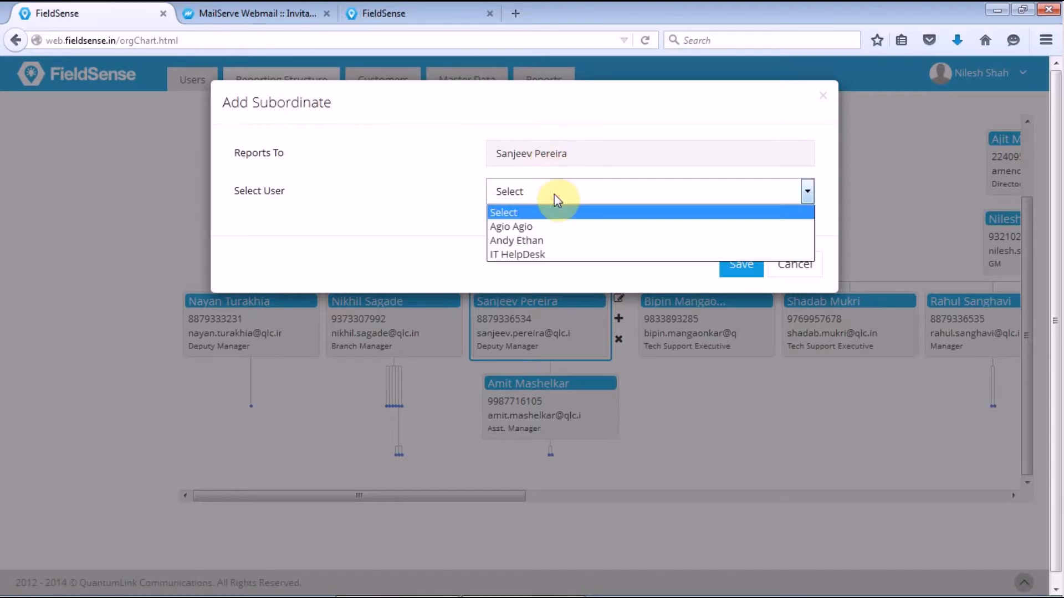
left_click(516, 240)
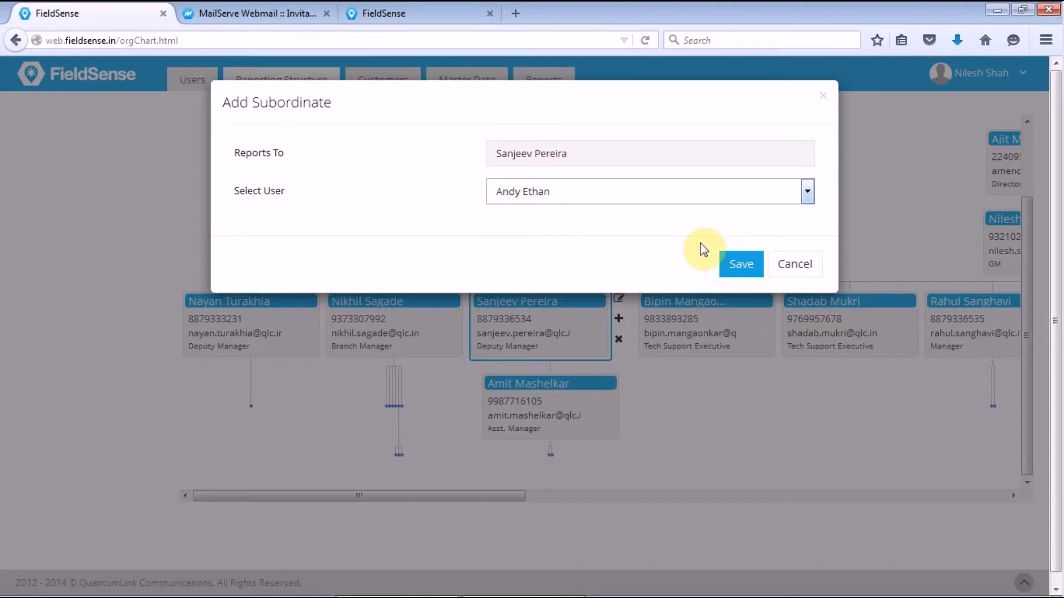
left_click(740, 264)
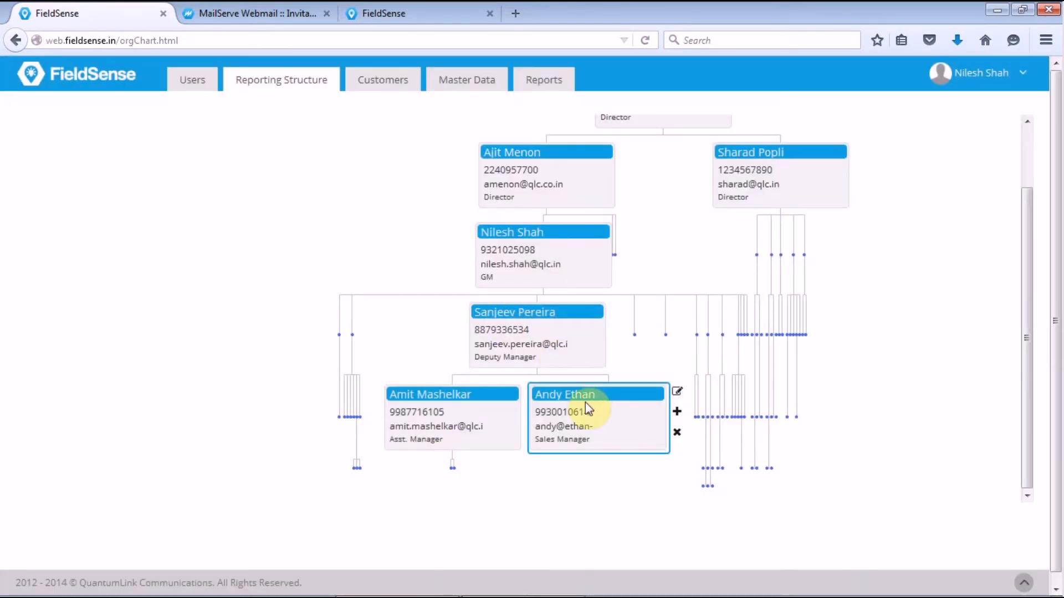
mouse_move(570, 341)
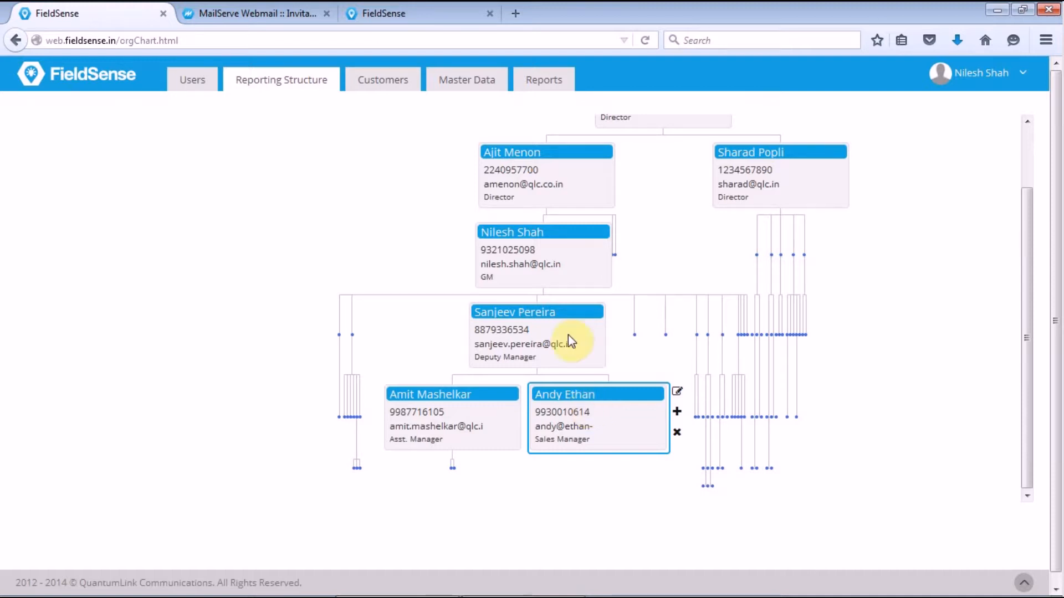
left_click(980, 72)
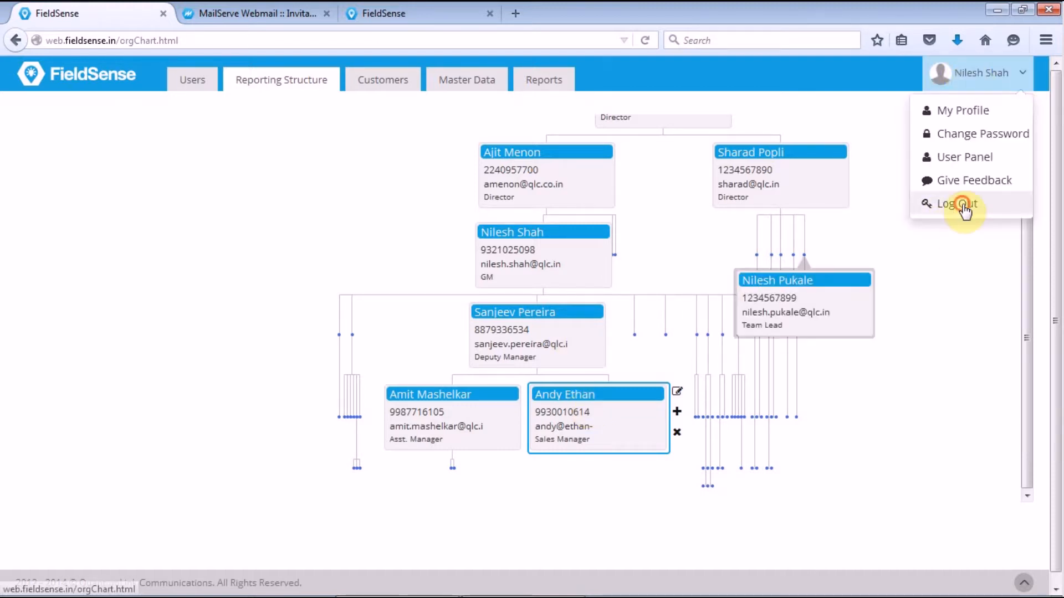
left_click(956, 204)
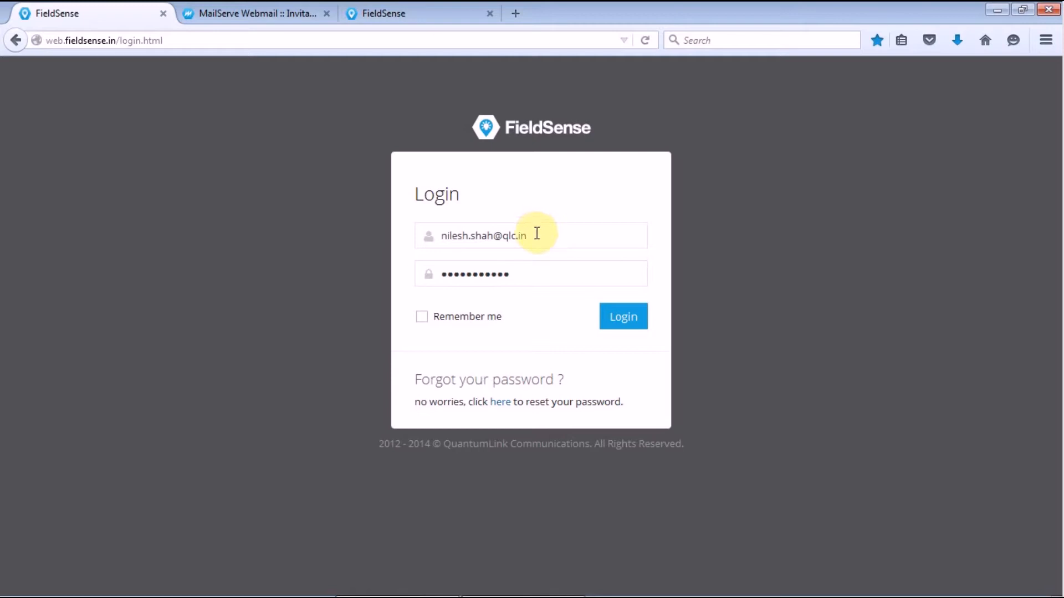
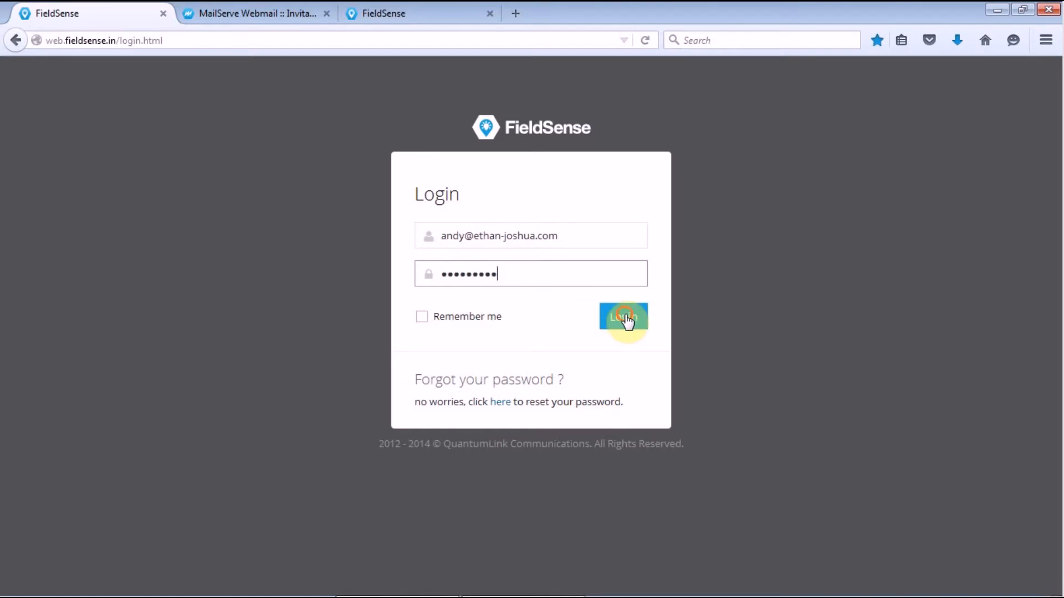
left_click(623, 317)
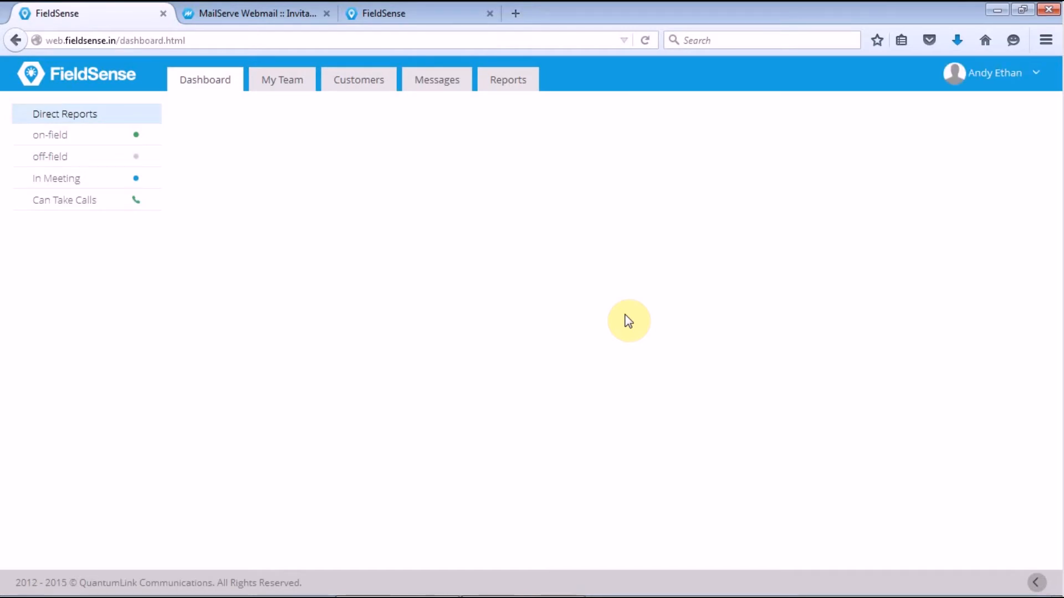
left_click(282, 79)
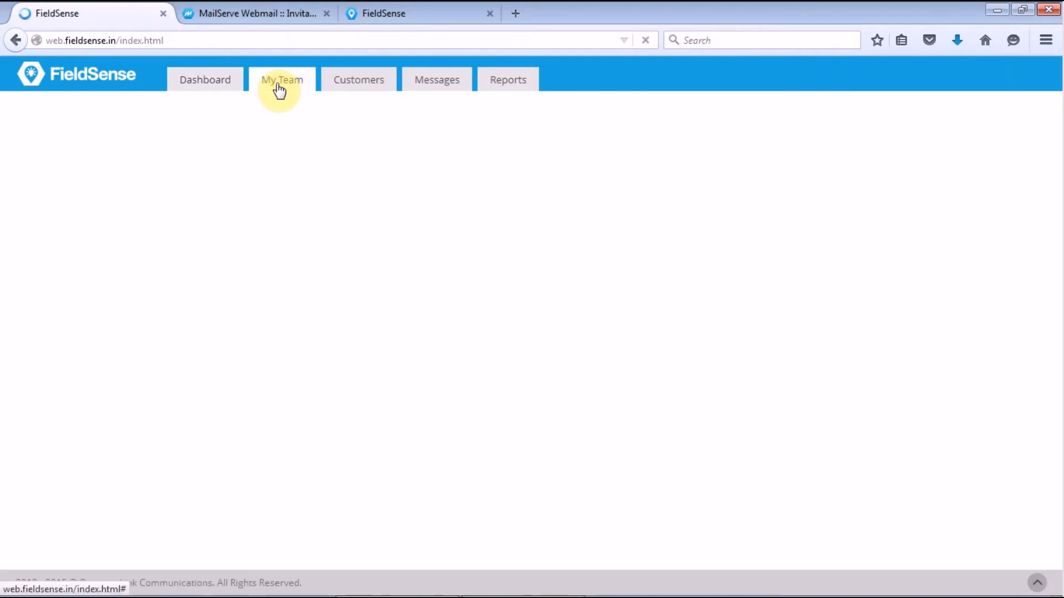
left_click(281, 79)
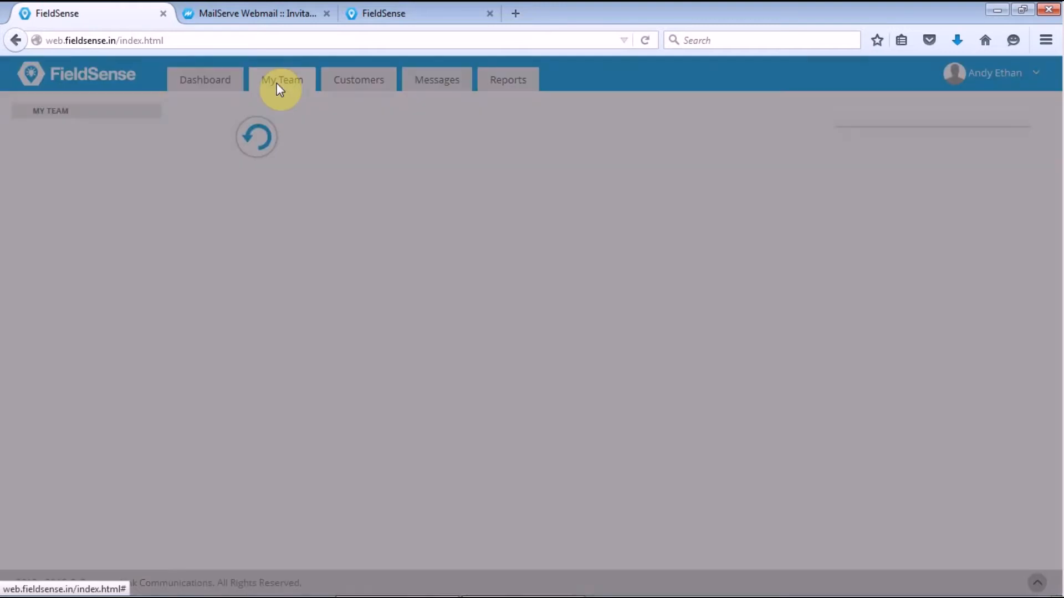
left_click(281, 79)
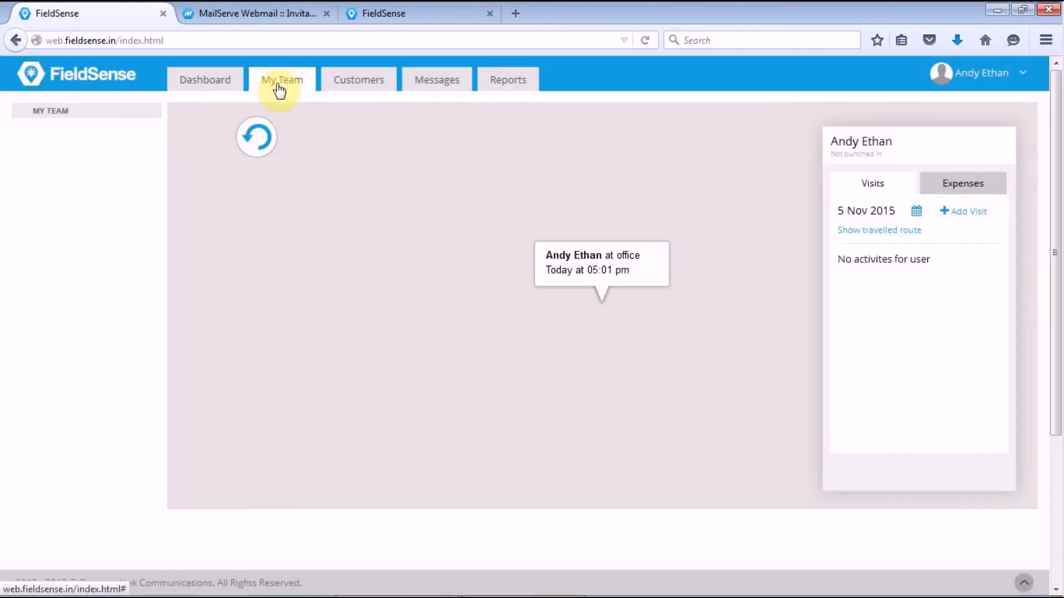